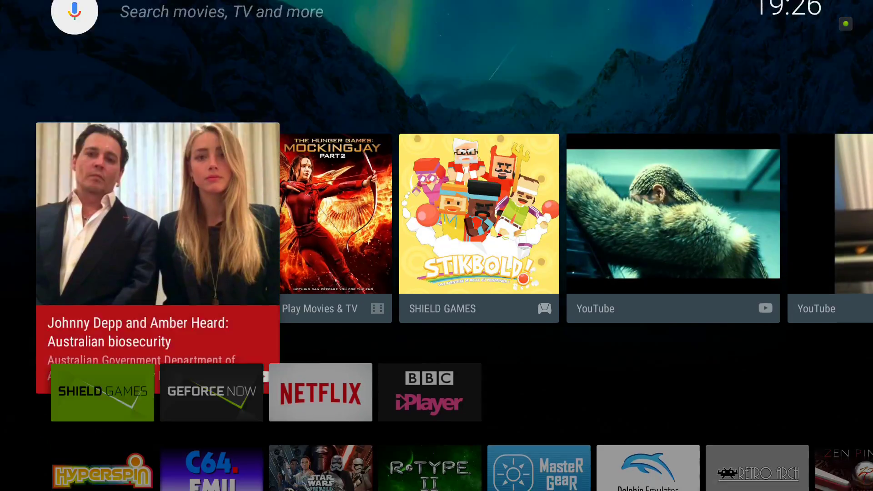
Scroll down the Android TV Apps grid to RetroArch and launch it.
{"action": "scroll", "scroll_direction": "down", "scroll_amount": 3}
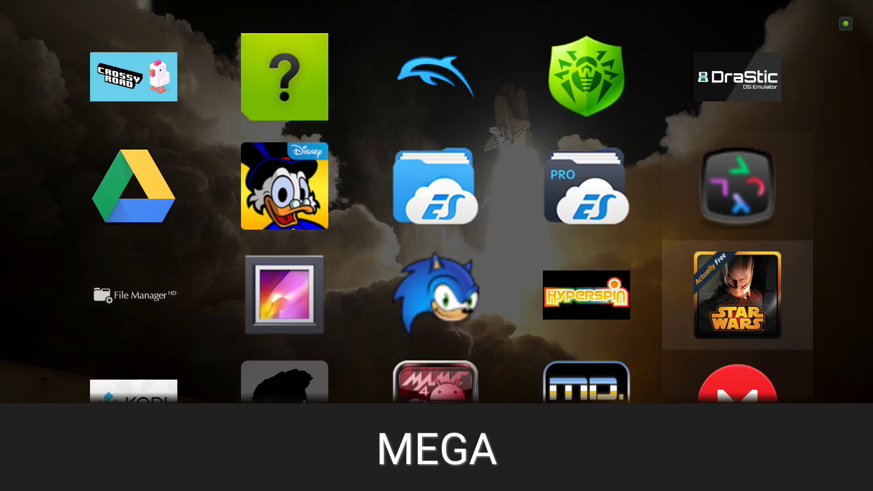
{"action": "scroll", "scroll_direction": "down", "scroll_amount": 3}
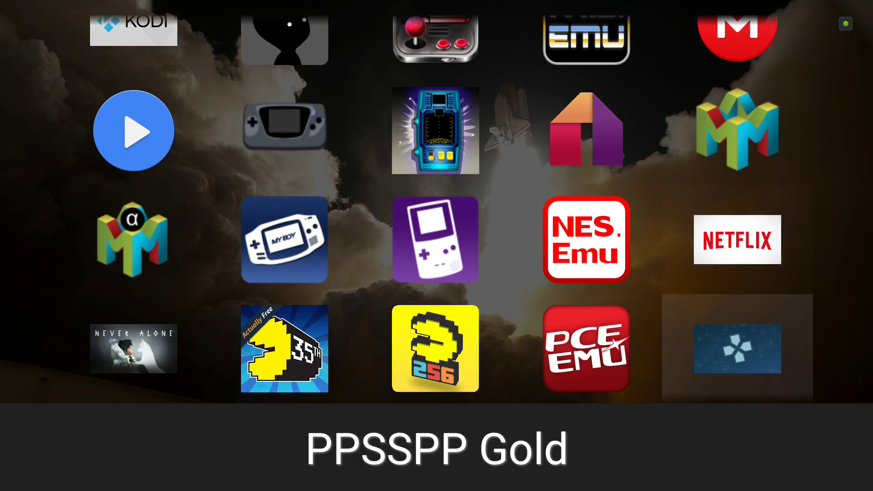
{"action": "scroll", "scroll_direction": "down", "scroll_amount": 3}
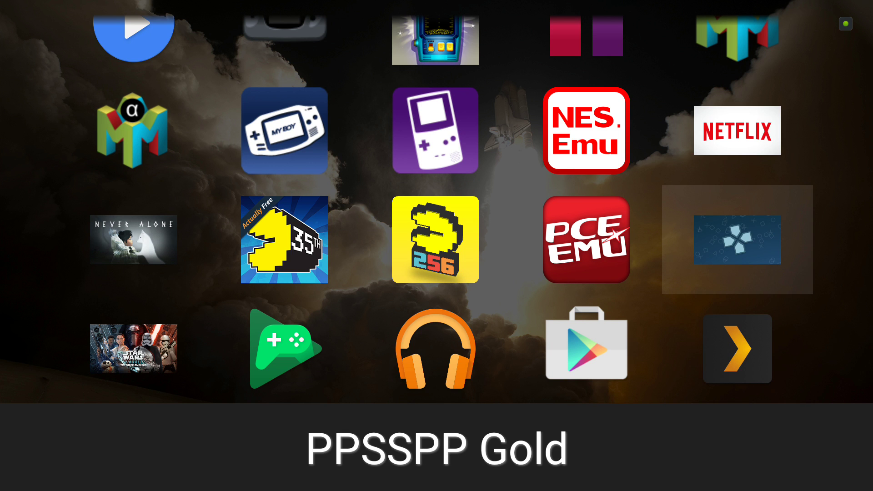
{"action": "scroll", "scroll_direction": "down", "scroll_amount": 3}
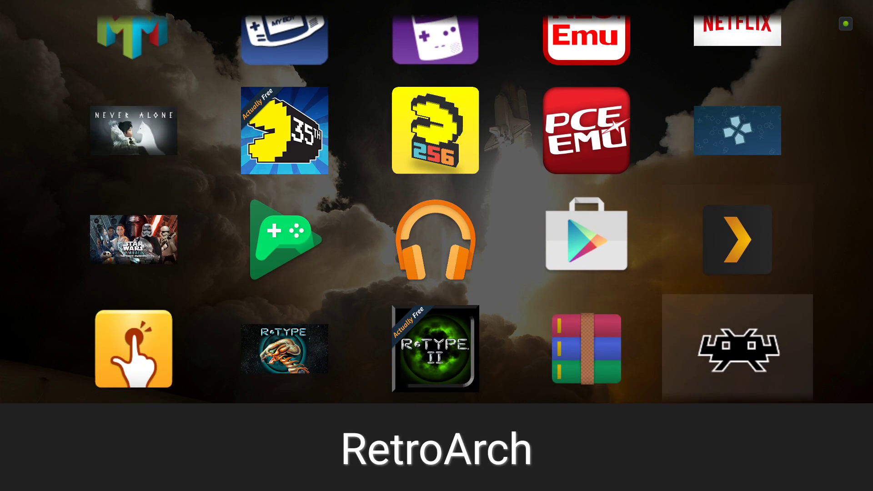
{"action": "scroll", "scroll_direction": "down", "scroll_amount": 3}
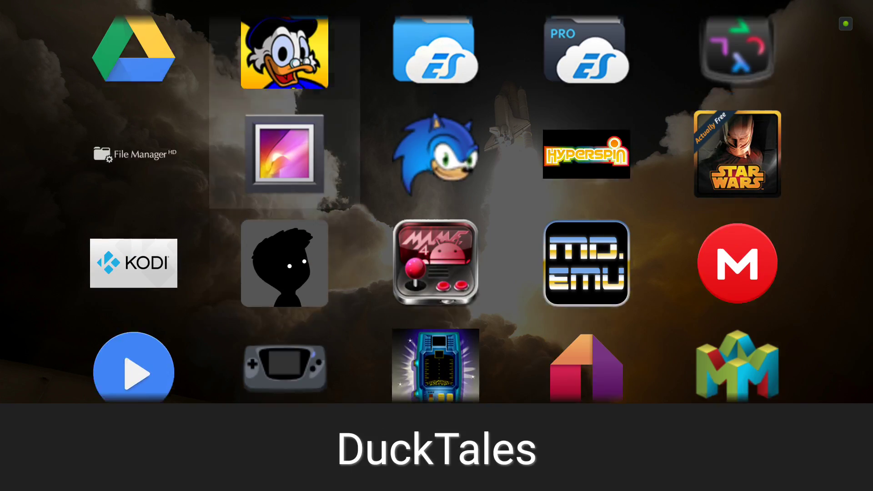
{"action": "scroll", "scroll_direction": "down", "scroll_amount": 3}
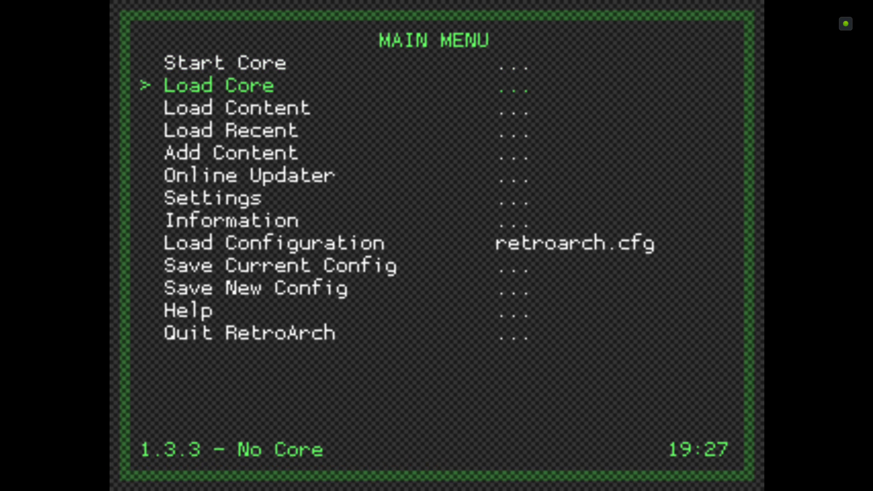
Open Online Updater's Core Updater to download the list of cores.
{"action": "key", "text": "down"}
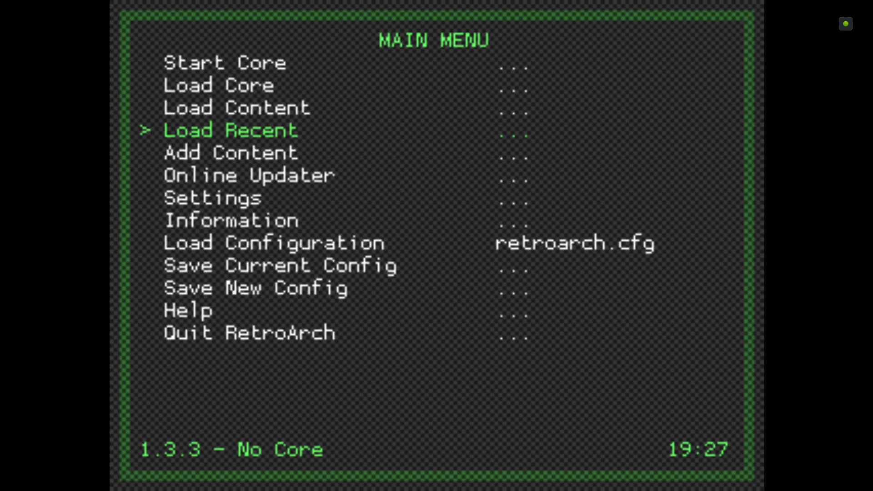
{"action": "key", "text": "Down"}
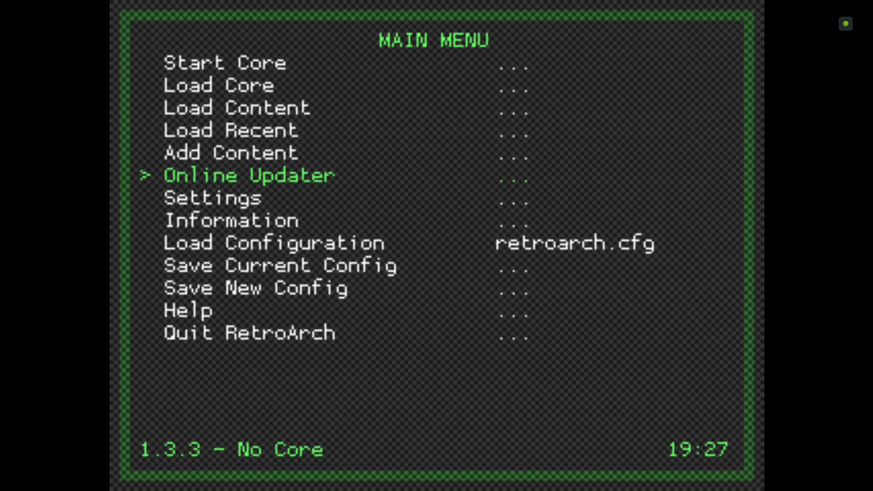
{"action": "left_click", "coordinate": [248, 175]}
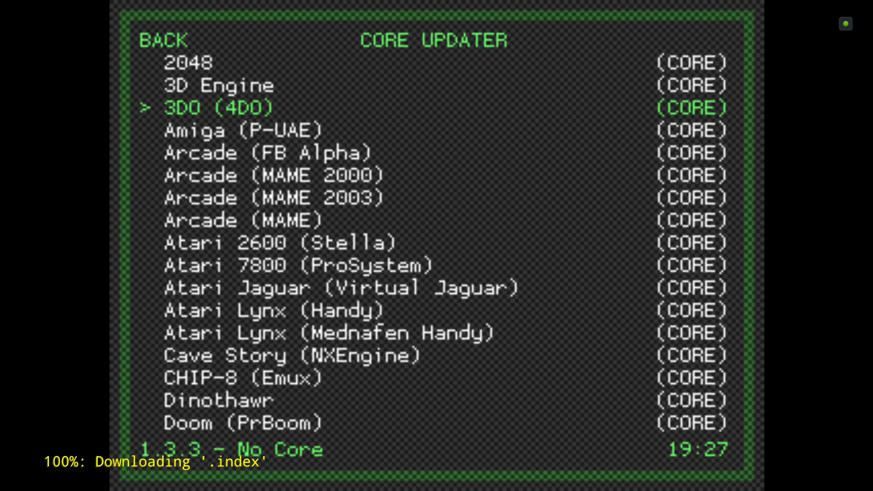
Scroll the downloadable core list down to PSP (PPSSPP).
{"action": "scroll", "scroll_direction": "down", "scroll_amount": 3}
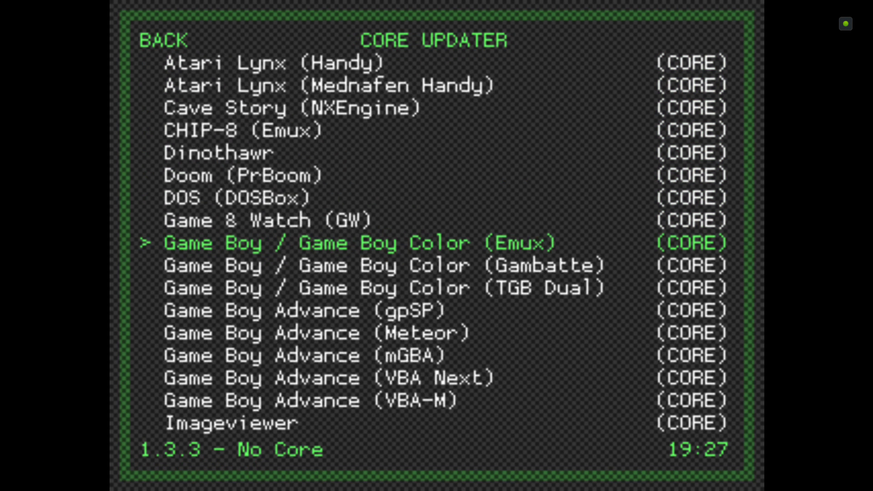
{"action": "scroll", "scroll_direction": "down", "scroll_amount": 3}
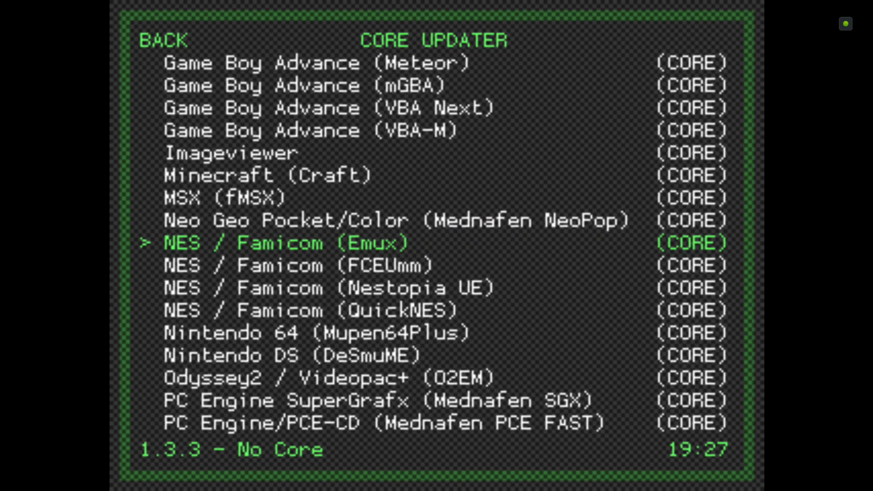
{"action": "scroll", "scroll_direction": "down", "scroll_amount": 3}
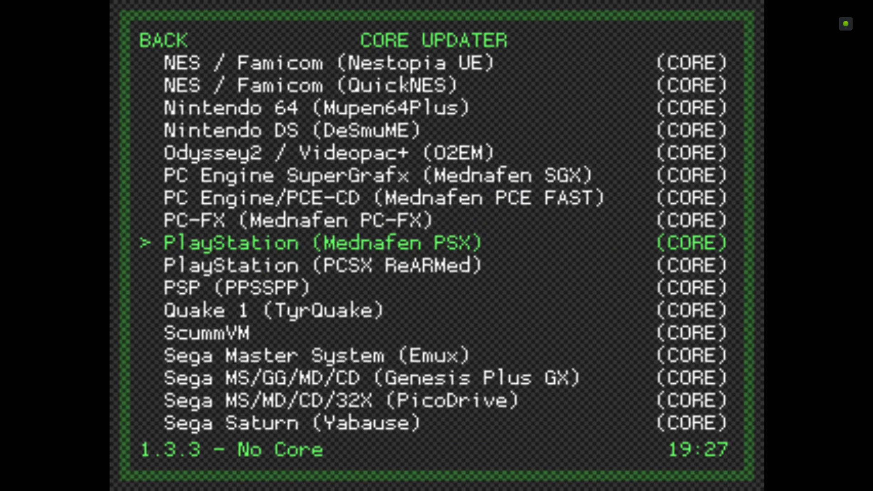
{"action": "key", "text": "down"}
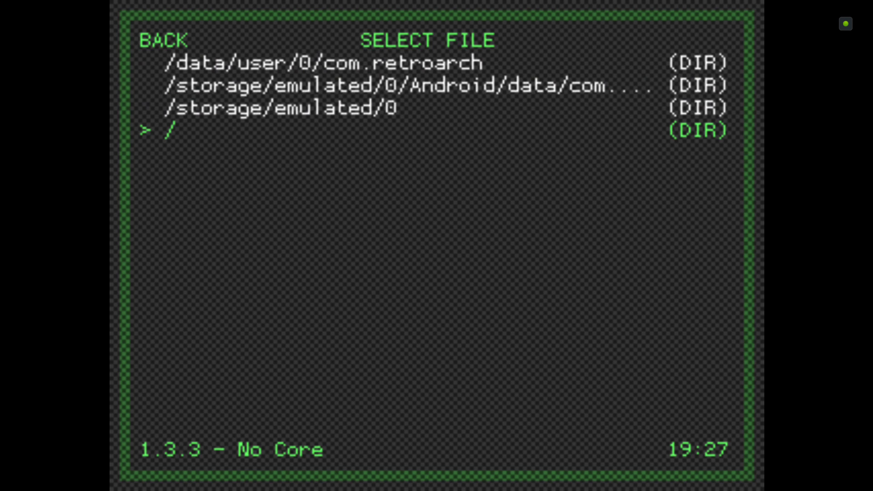
Browse from / through storage and the external card's Emulators folder into the PSP roms folder.
{"action": "left_click", "coordinate": [173, 130]}
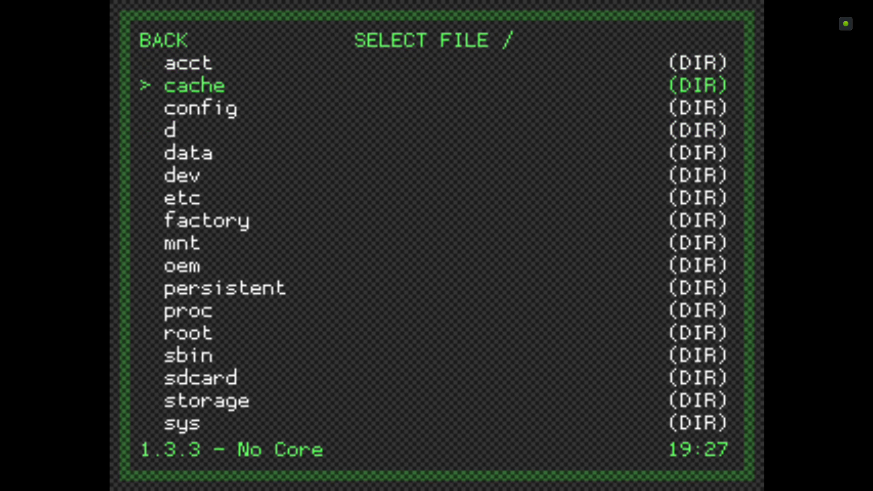
{"action": "scroll", "scroll_direction": "down", "scroll_amount": 3}
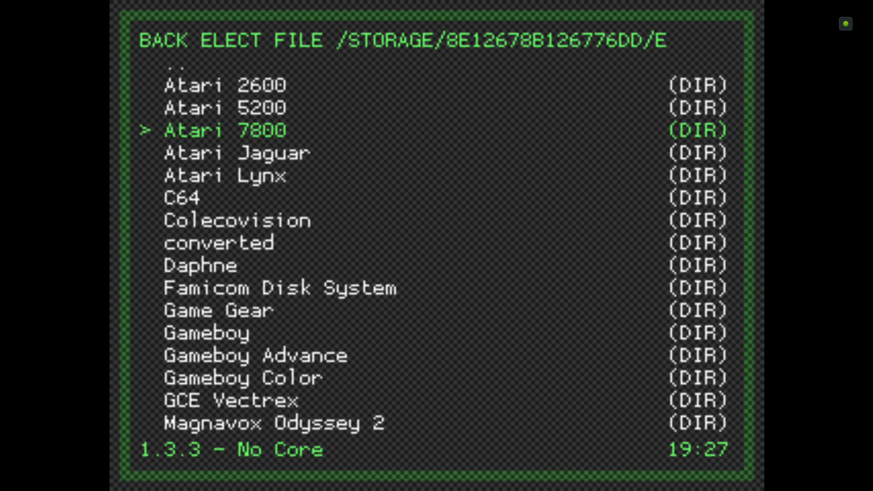
{"action": "scroll", "scroll_direction": "down", "scroll_amount": 3}
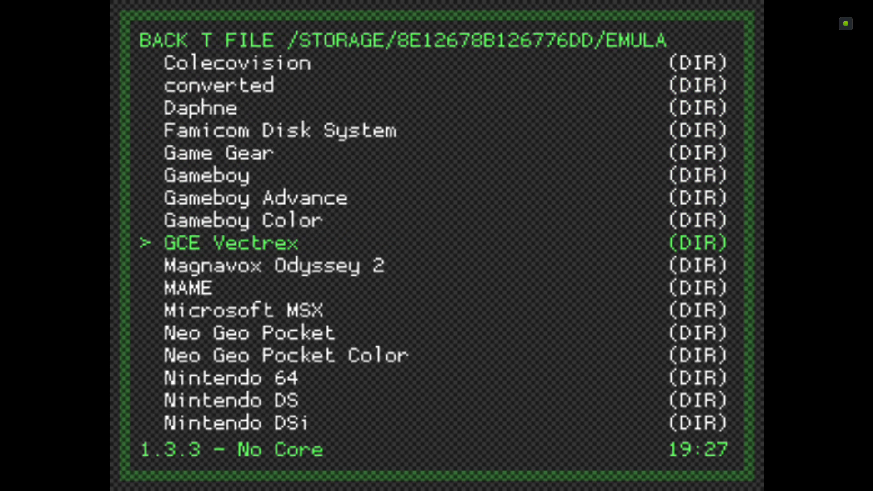
{"action": "scroll", "scroll_direction": "down", "scroll_amount": 3}
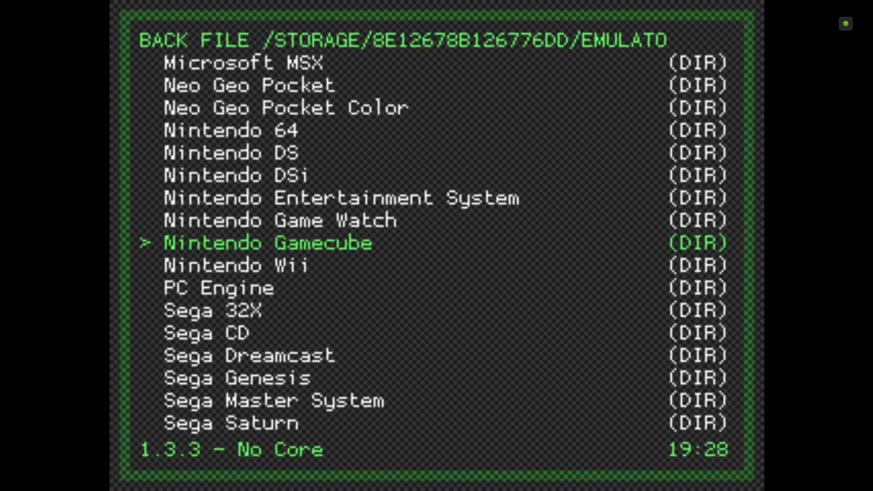
{"action": "scroll", "scroll_direction": "down", "scroll_amount": 3}
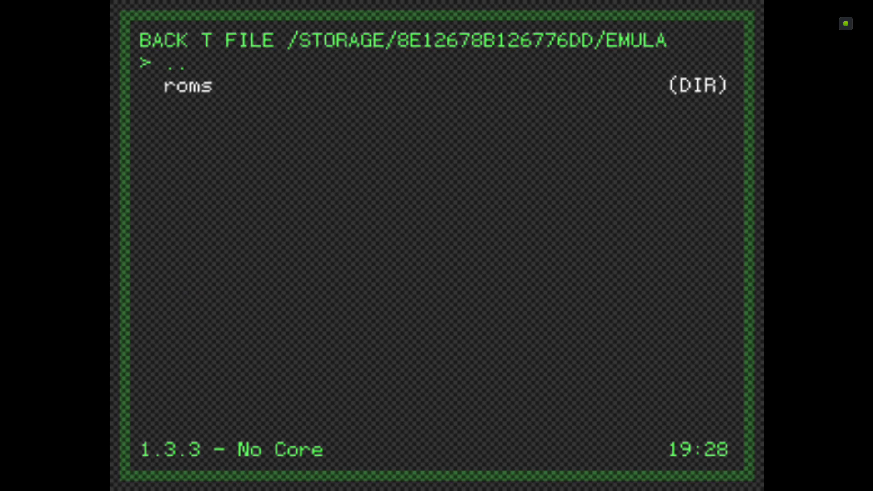
{"action": "left_click", "coordinate": [187, 86]}
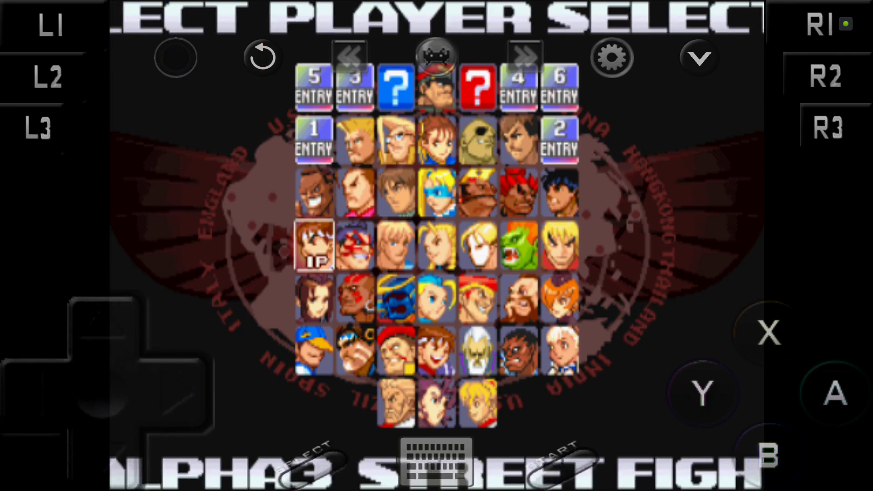
{"action": "left_click", "coordinate": [437, 86]}
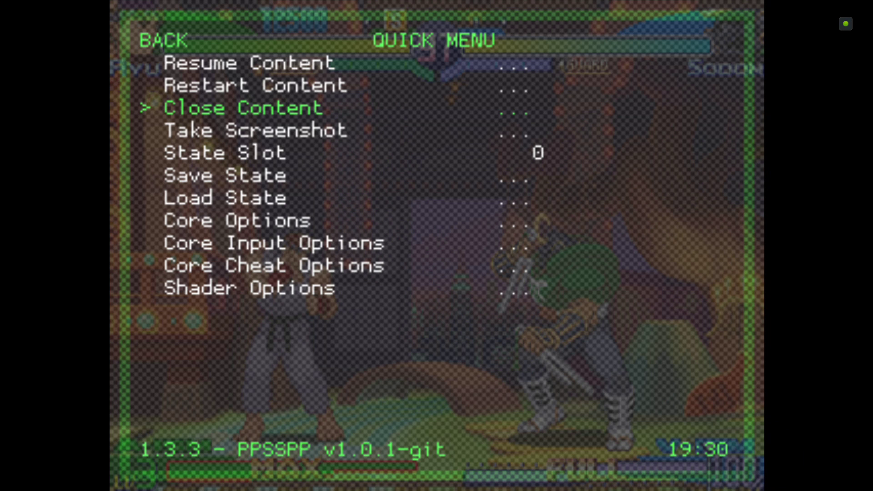
{"action": "left_click", "coordinate": [162, 39]}
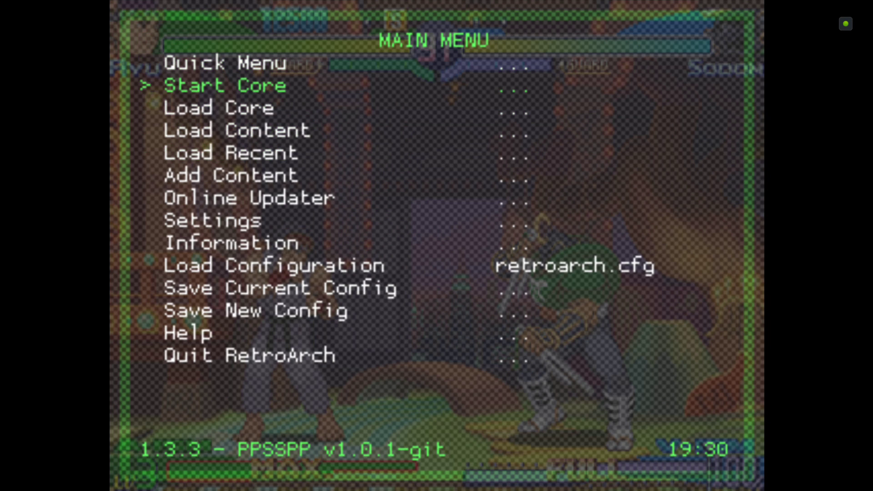
{"action": "left_click", "coordinate": [213, 221]}
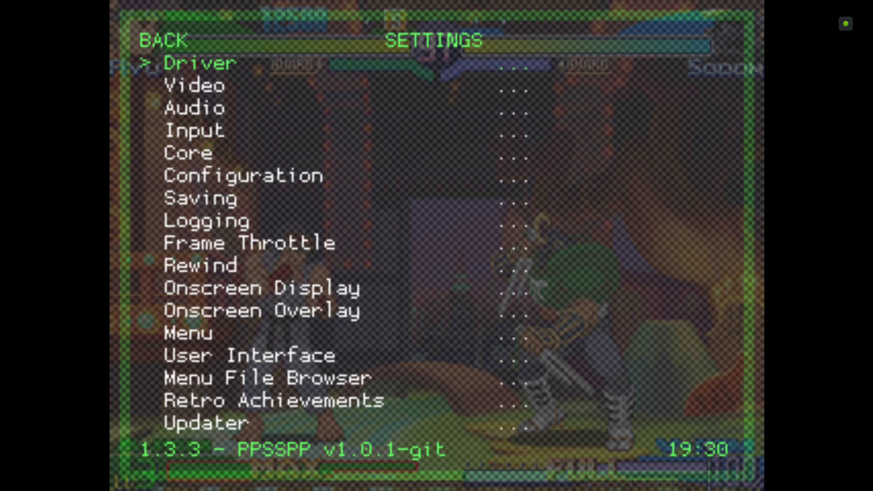
{"action": "scroll", "scroll_direction": "down", "scroll_amount": 3}
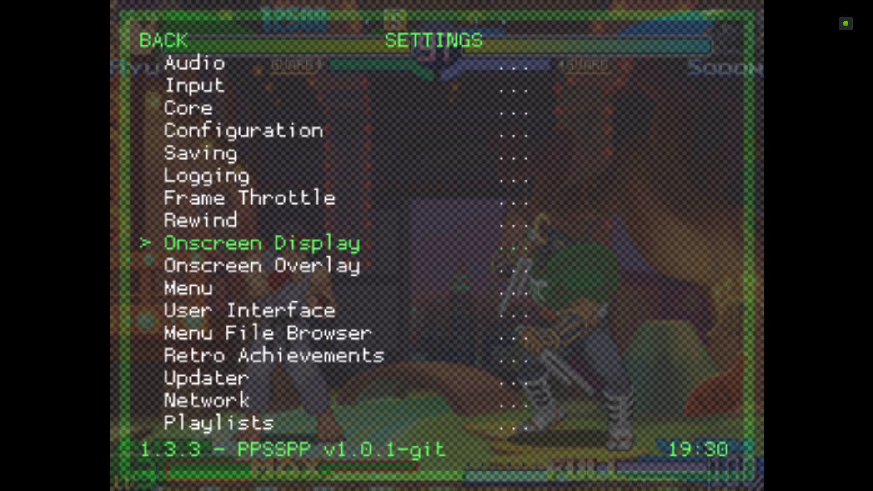
{"action": "left_click", "coordinate": [262, 265]}
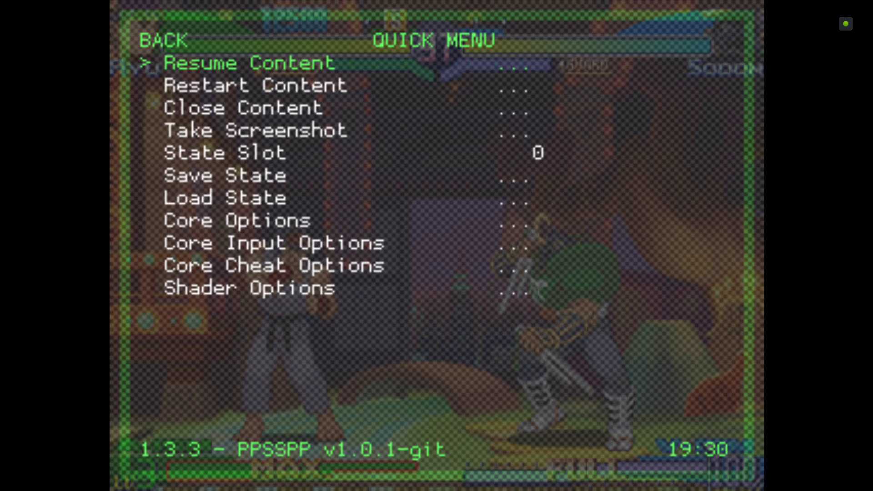
{"action": "left_click", "coordinate": [253, 62]}
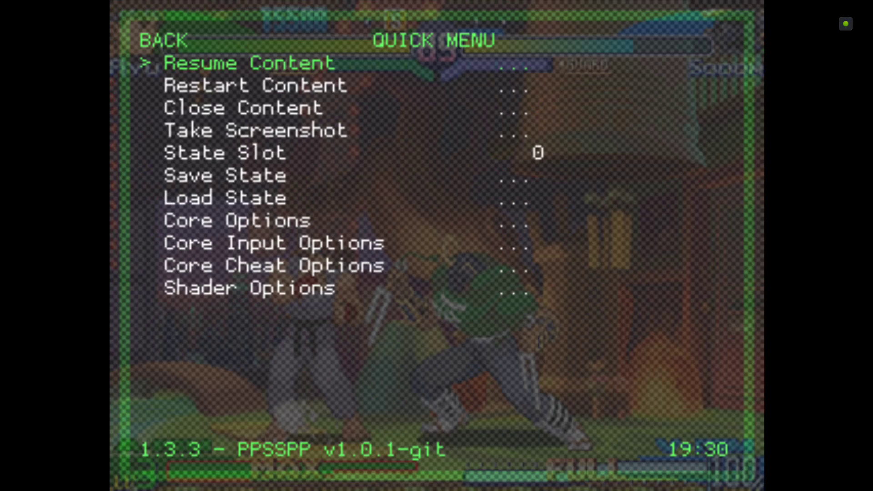
{"action": "key", "text": "Down"}
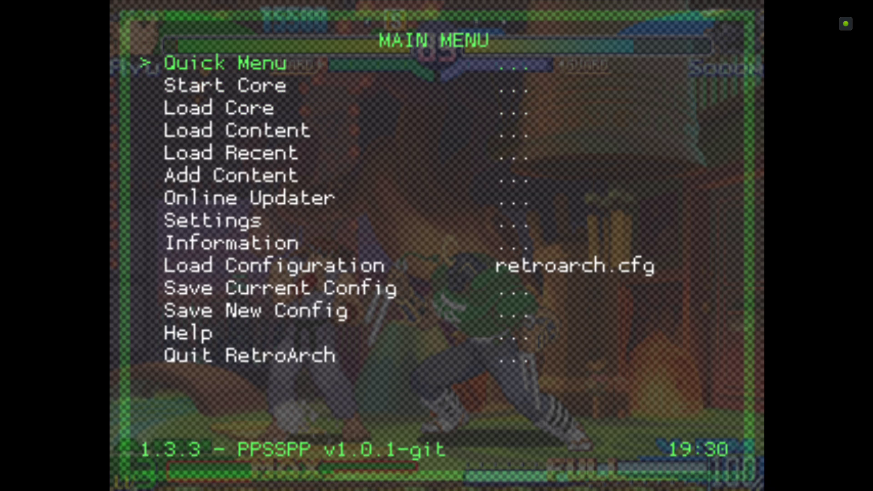
Change the Video Aspect Ratio Index from Custom to 4:3 and back out to the Quick Menu.
{"action": "key", "text": "down"}
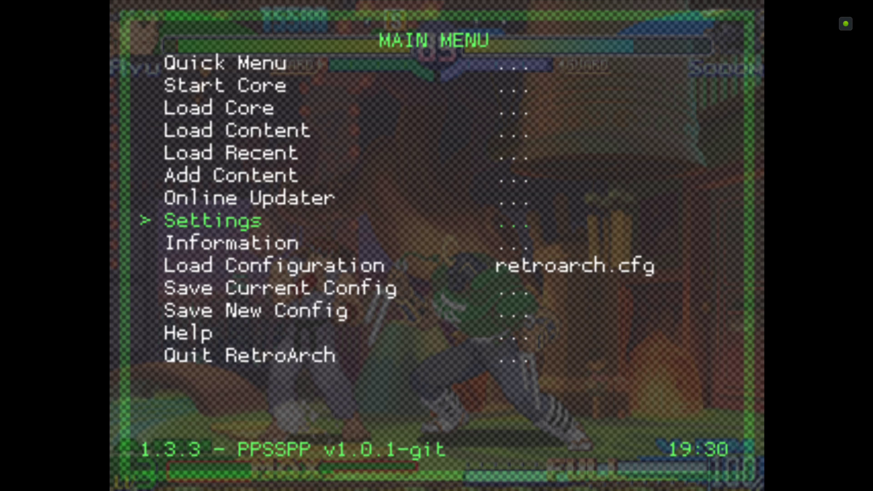
{"action": "left_click", "coordinate": [212, 221]}
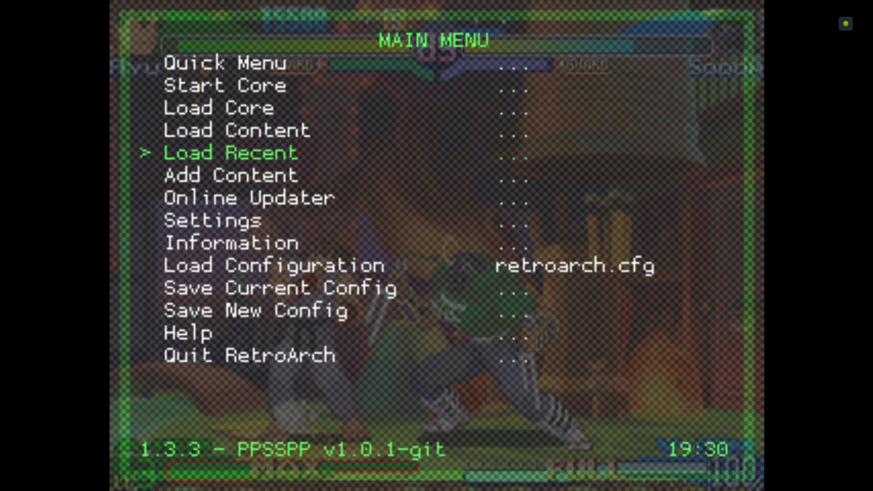
{"action": "left_click", "coordinate": [225, 62]}
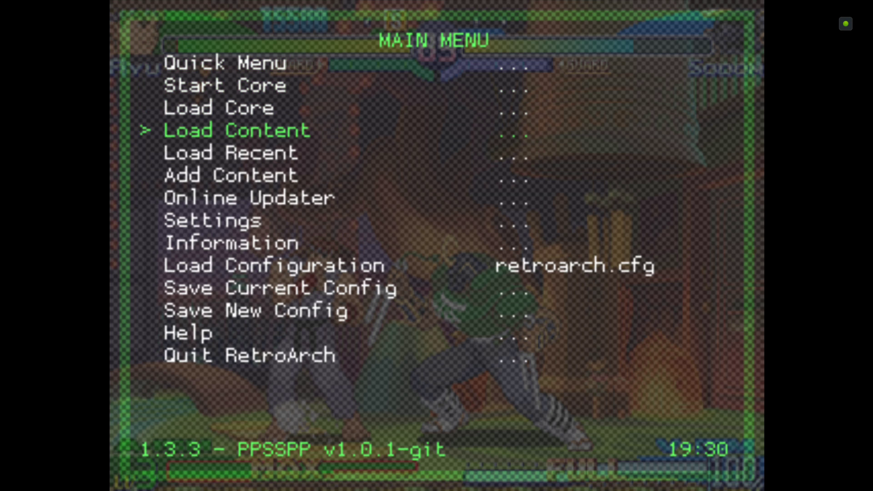
{"action": "left_click", "coordinate": [213, 221]}
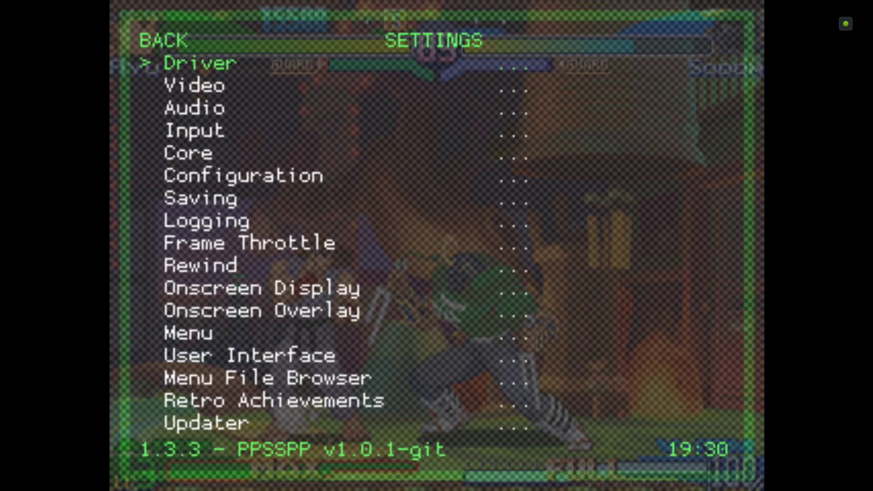
{"action": "left_click", "coordinate": [193, 86]}
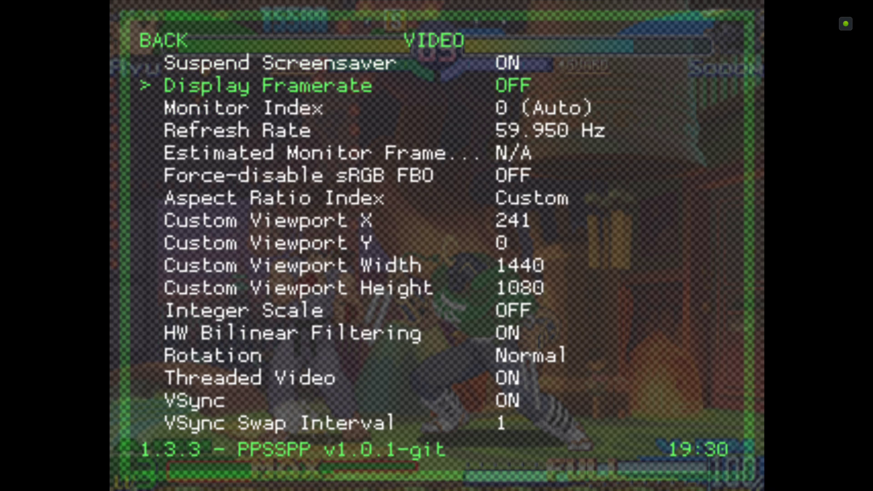
{"action": "key", "text": "down"}
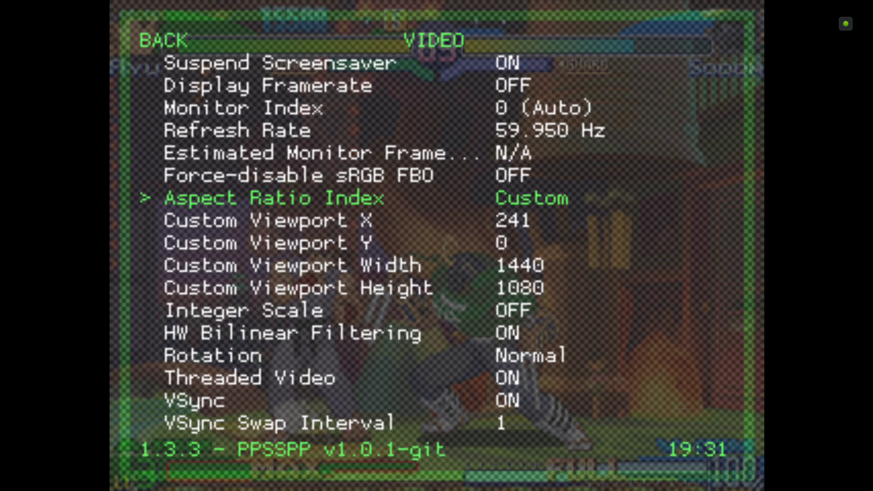
{"action": "left_click", "coordinate": [529, 198]}
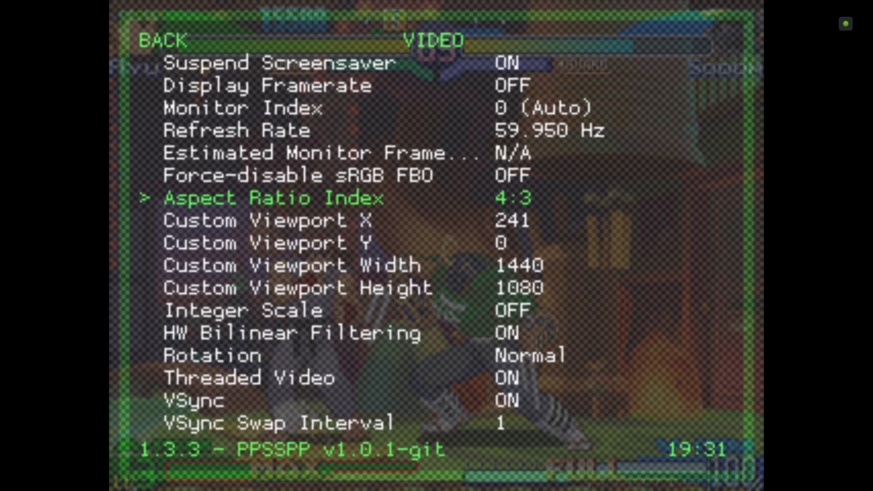
{"action": "left_click", "coordinate": [513, 198]}
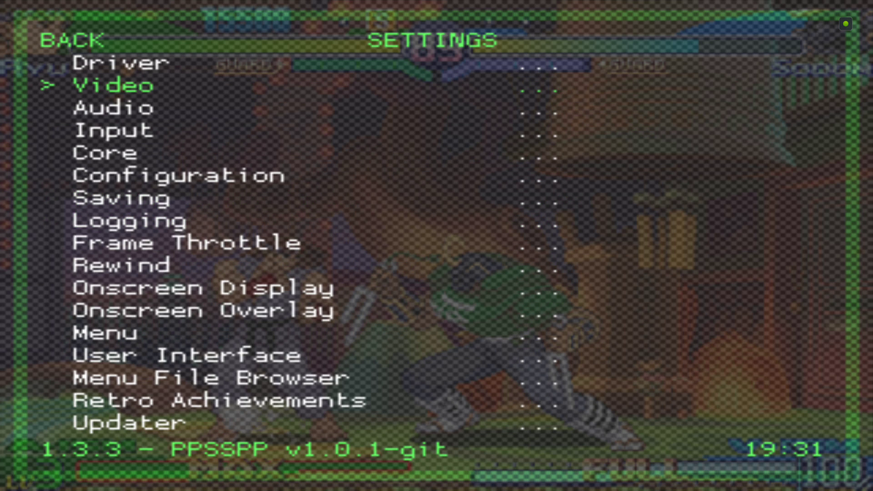
{"action": "left_click", "coordinate": [69, 39]}
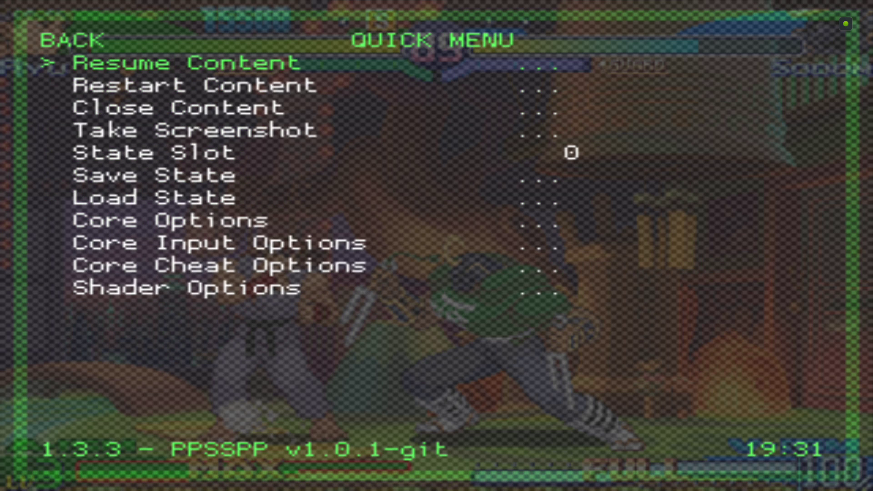
{"action": "left_click", "coordinate": [186, 62]}
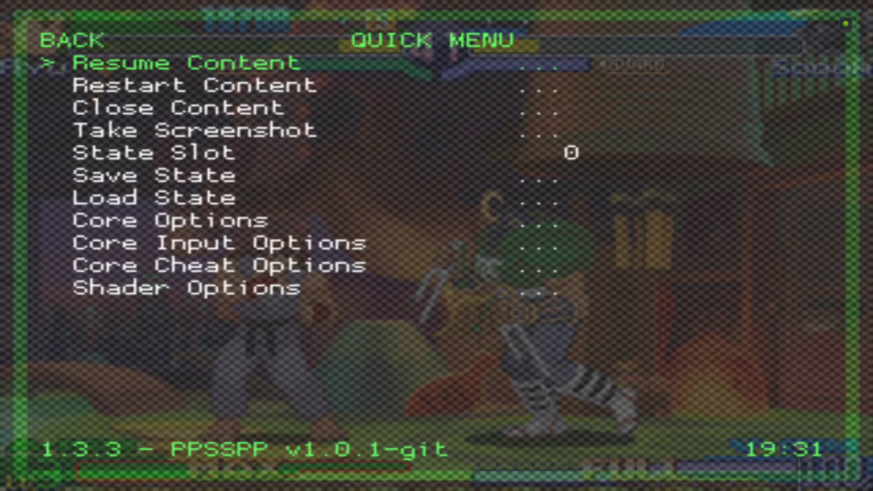
{"action": "key", "text": "Down"}
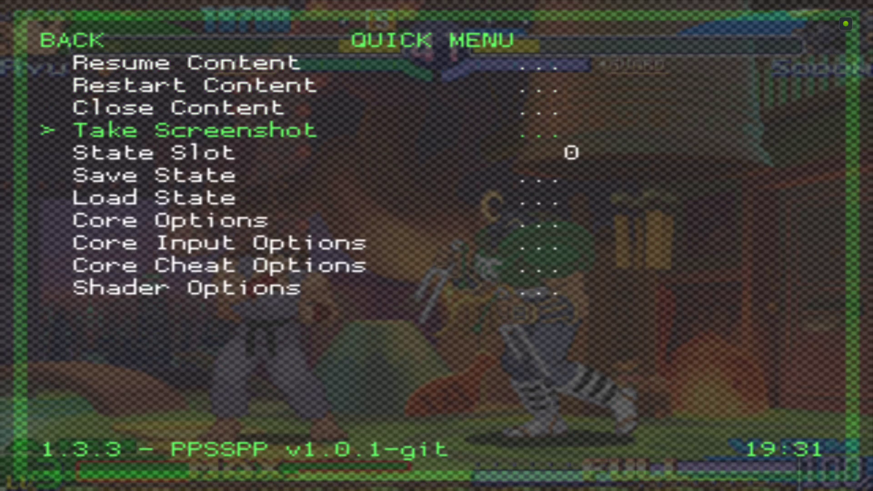
{"action": "key", "text": "down"}
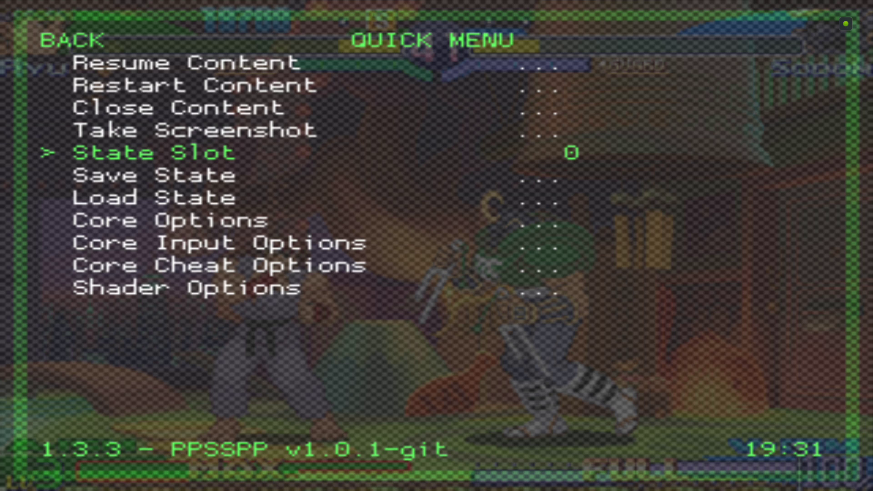
{"action": "key", "text": "down"}
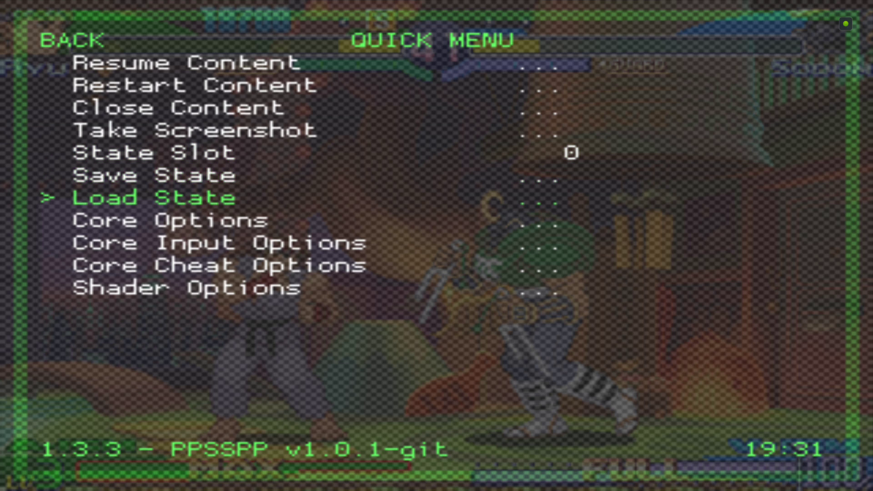
Navigate from the Main Menu to Settings > Onscreen Overlay > Overlay Preset.
{"action": "left_click", "coordinate": [69, 40]}
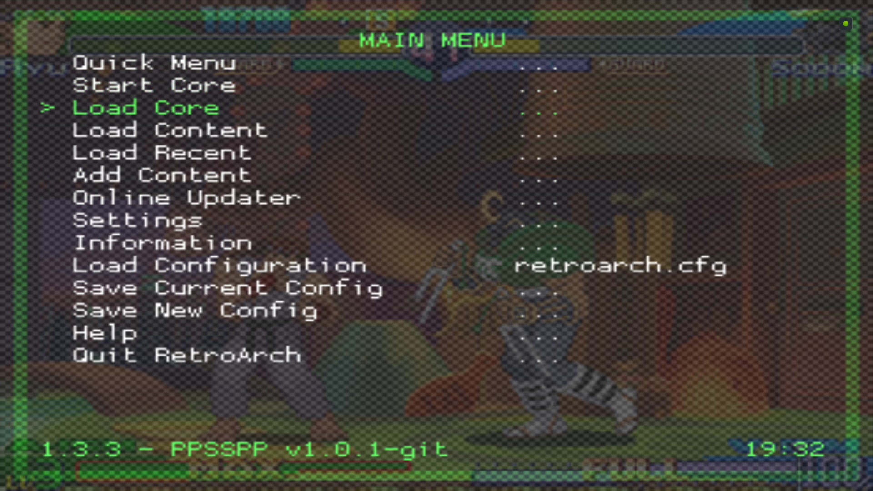
{"action": "key", "text": "down"}
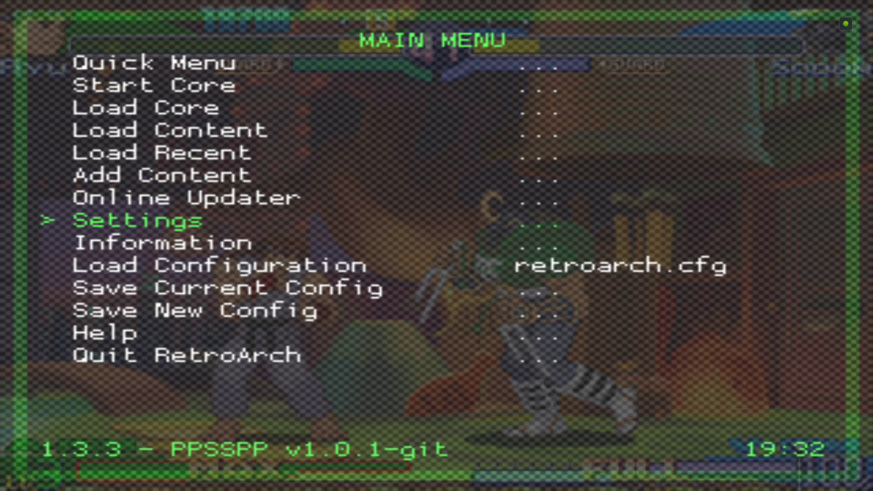
{"action": "left_click", "coordinate": [137, 221]}
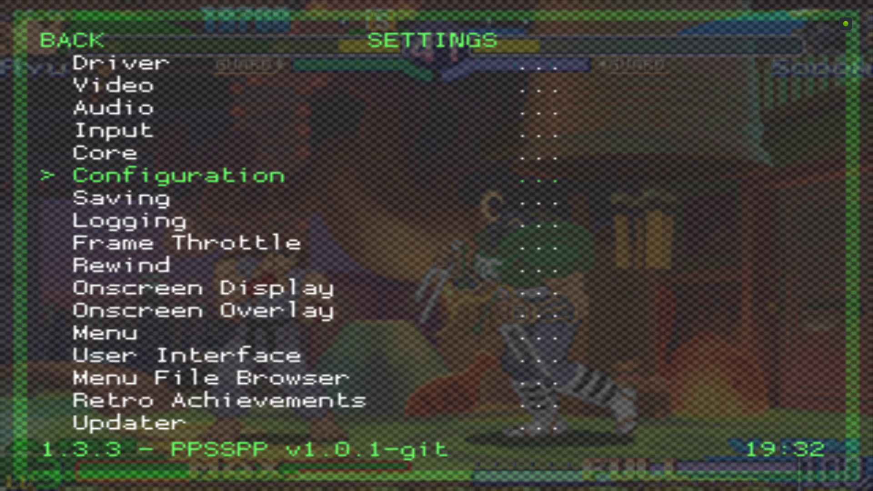
{"action": "scroll", "scroll_direction": "down", "scroll_amount": 3}
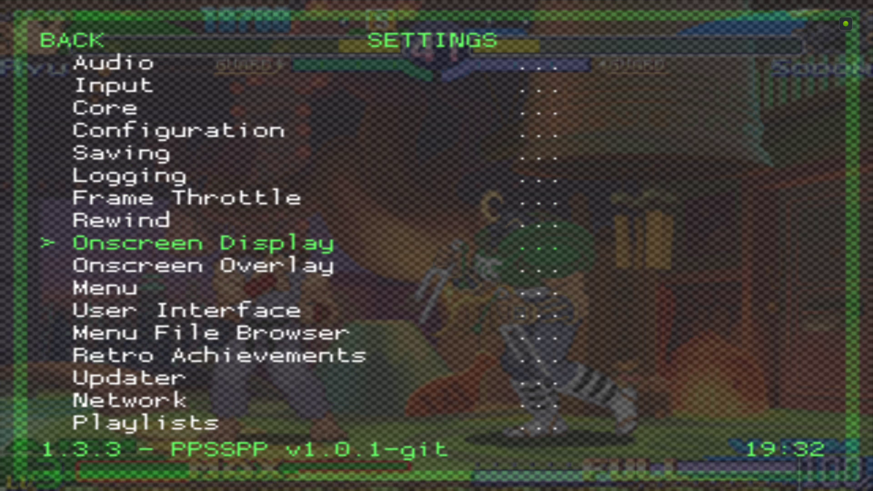
{"action": "left_click", "coordinate": [201, 266]}
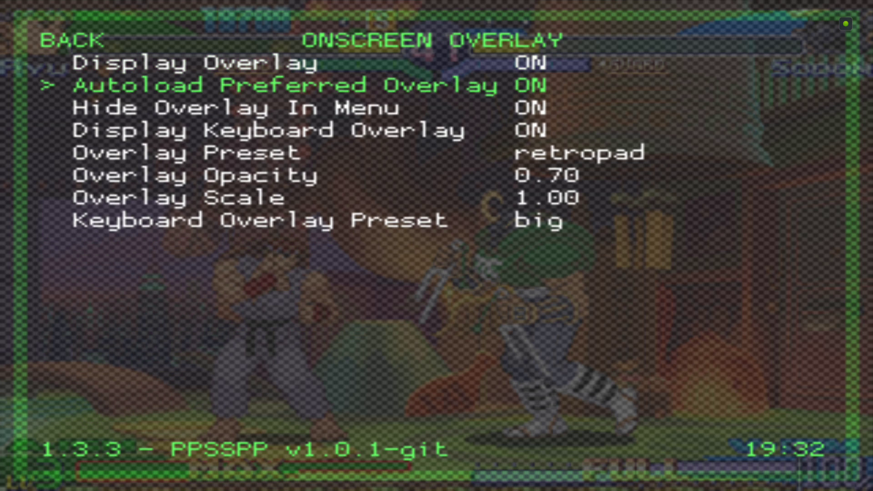
{"action": "key", "text": "Down"}
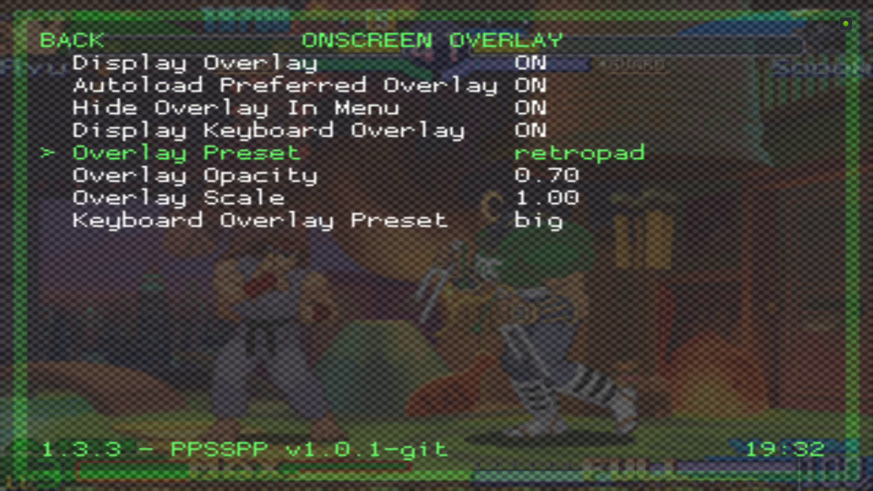
Browse overlay presets from / to /storage/8E12678B126776DD, then return to the Main Menu.
{"action": "left_click", "coordinate": [184, 152]}
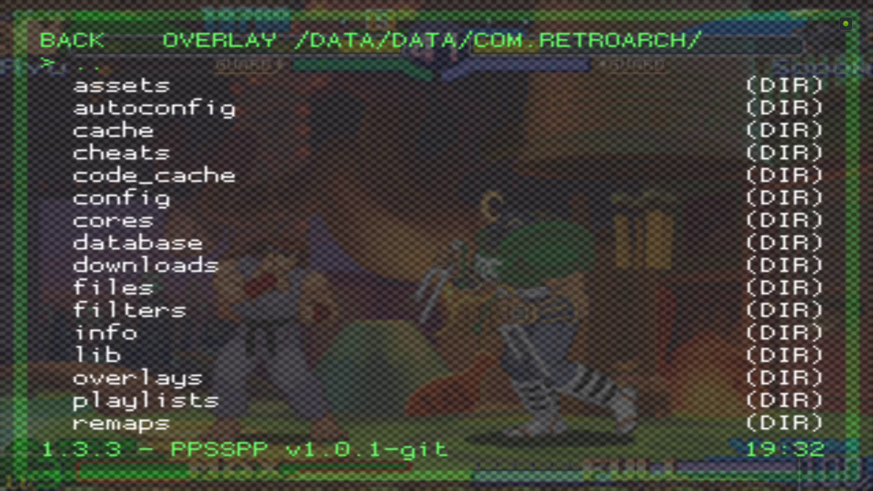
{"action": "left_click", "coordinate": [72, 40]}
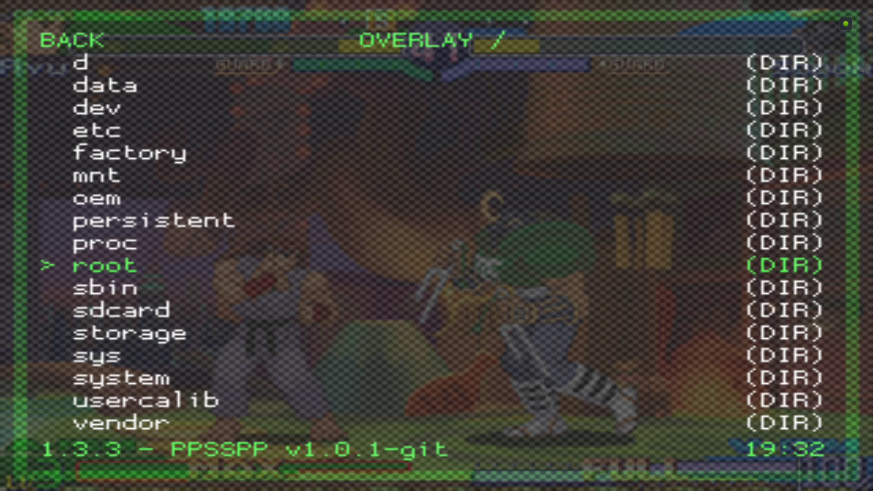
{"action": "left_click", "coordinate": [117, 333]}
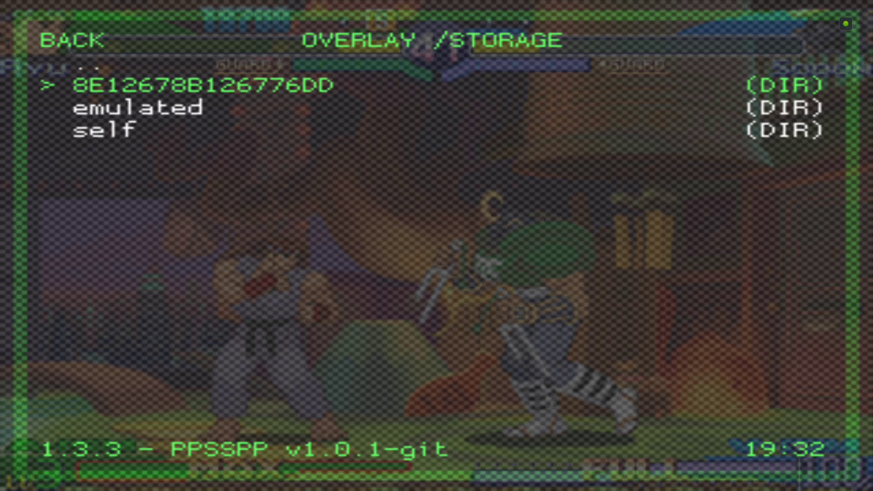
{"action": "left_click", "coordinate": [201, 85]}
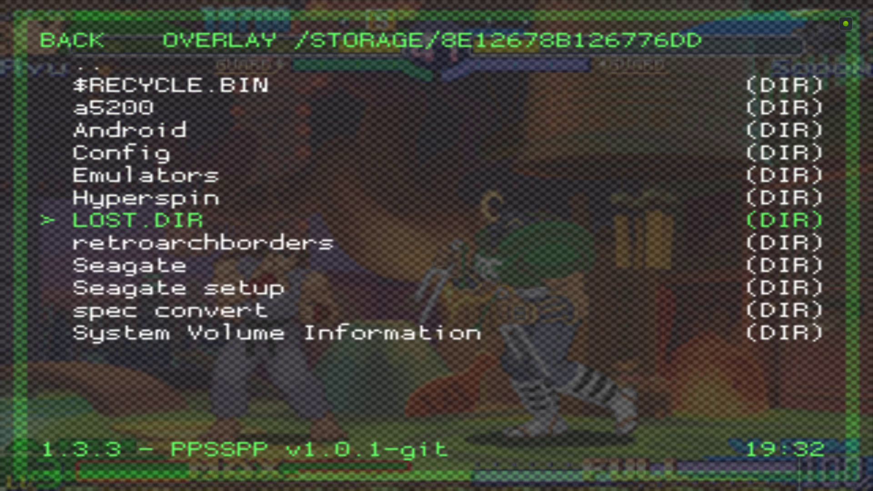
{"action": "left_click", "coordinate": [201, 242]}
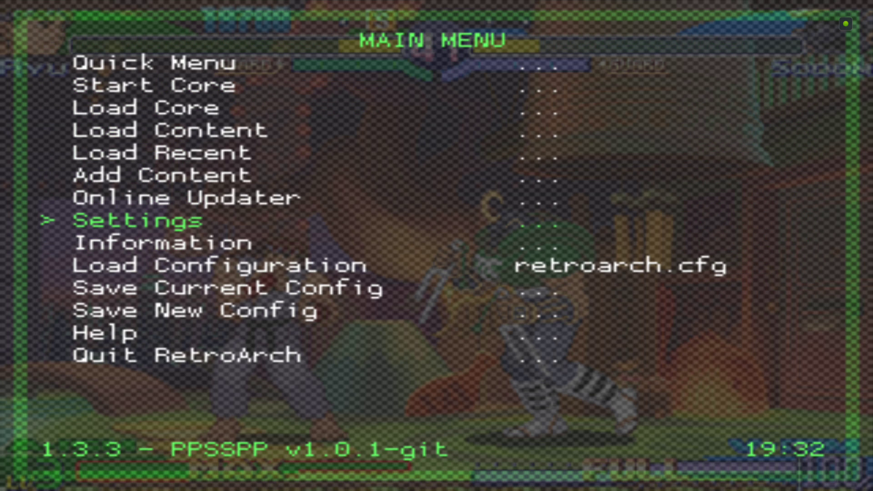
Resume the paused Street Fighter match from the Quick Menu.
{"action": "key", "text": "Up"}
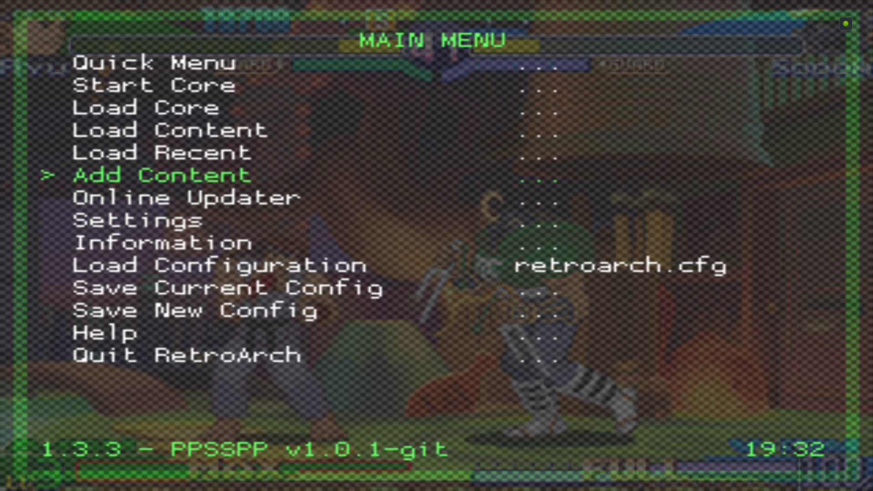
{"action": "left_click", "coordinate": [156, 61]}
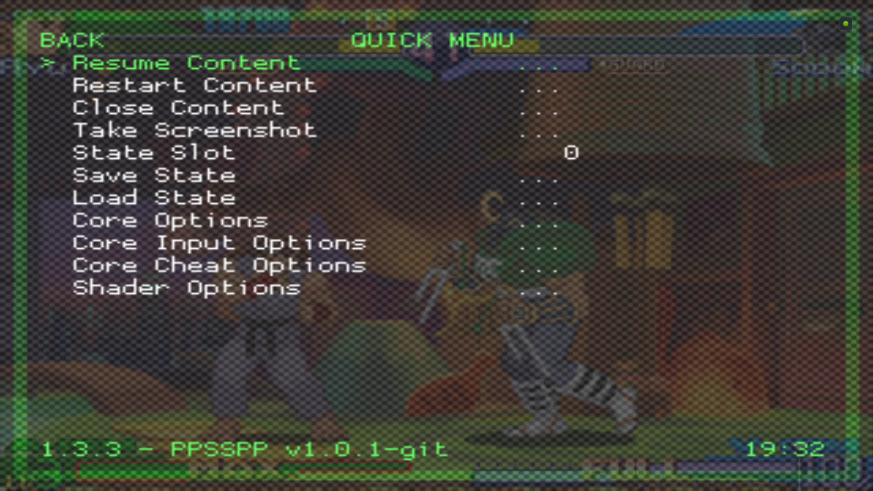
{"action": "left_click", "coordinate": [188, 62]}
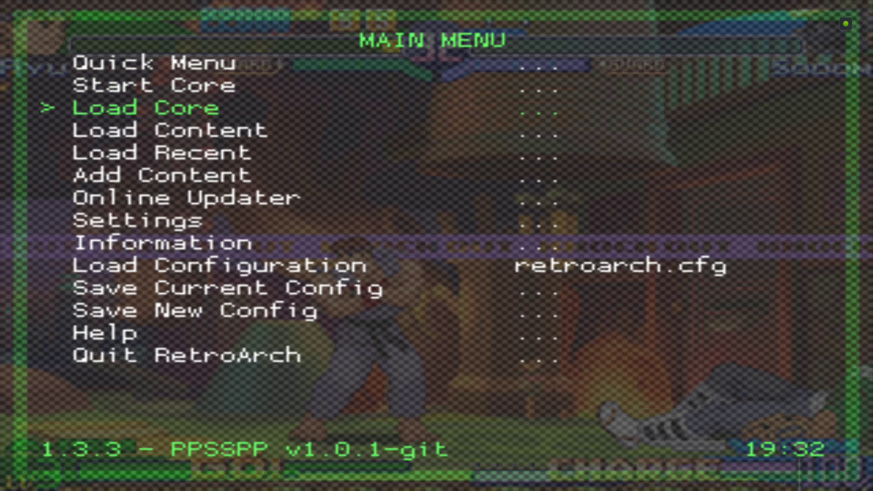
Set Aspect Ratio to Custom with viewport X 430, Y 300 and width 1411.
{"action": "left_click", "coordinate": [136, 220]}
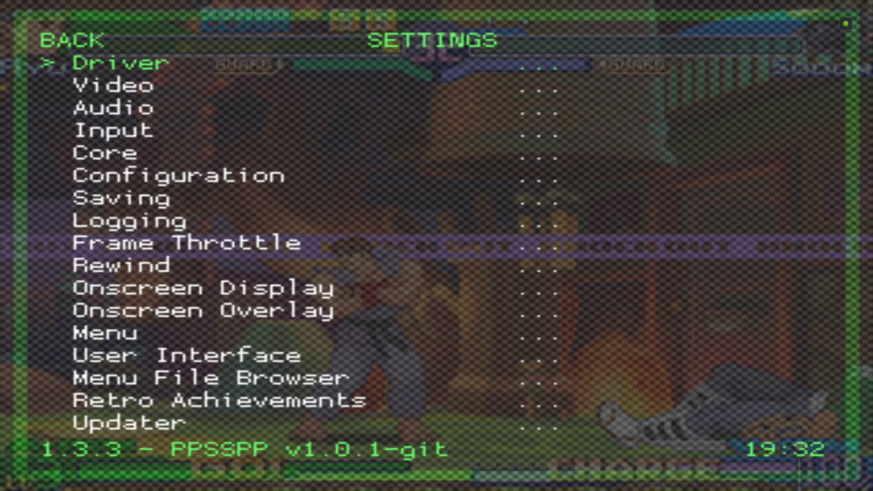
{"action": "left_click", "coordinate": [114, 85]}
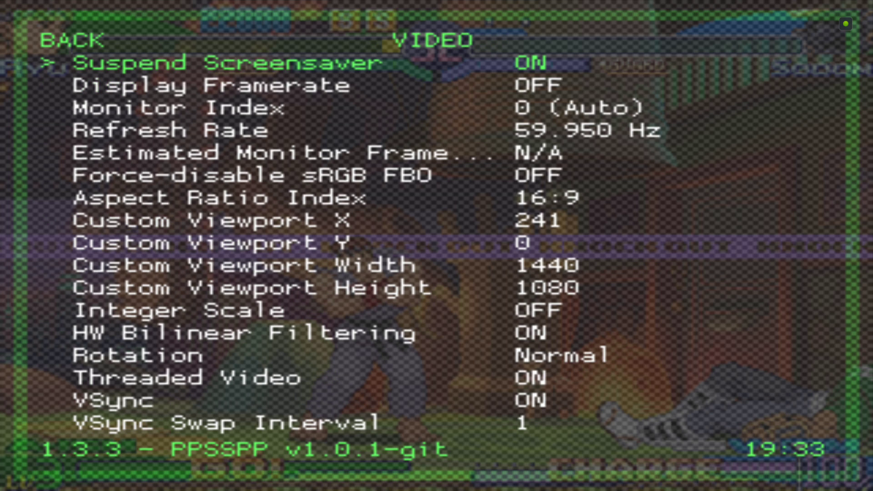
{"action": "key", "text": "down"}
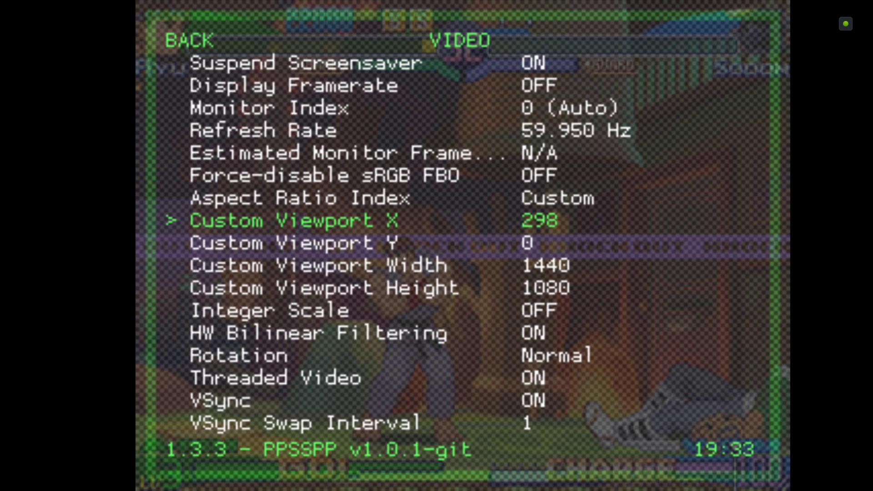
{"action": "key", "text": "right"}
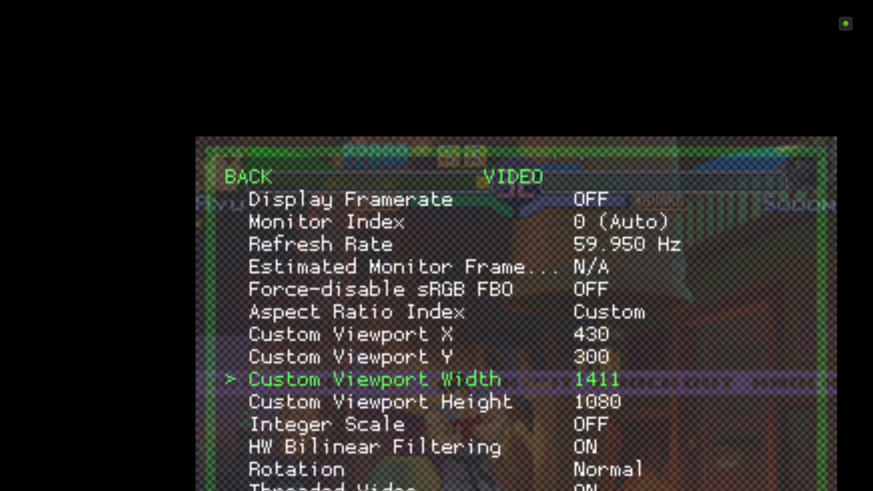
Reduce Custom Viewport Width to 1066 and begin lowering Height to 1064.
{"action": "scroll", "scroll_direction": "left", "scroll_amount": 3}
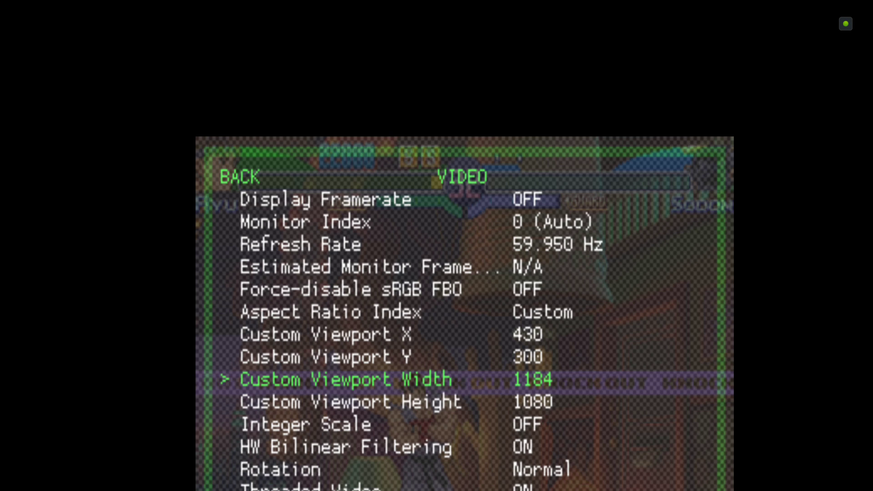
{"action": "key", "text": "left"}
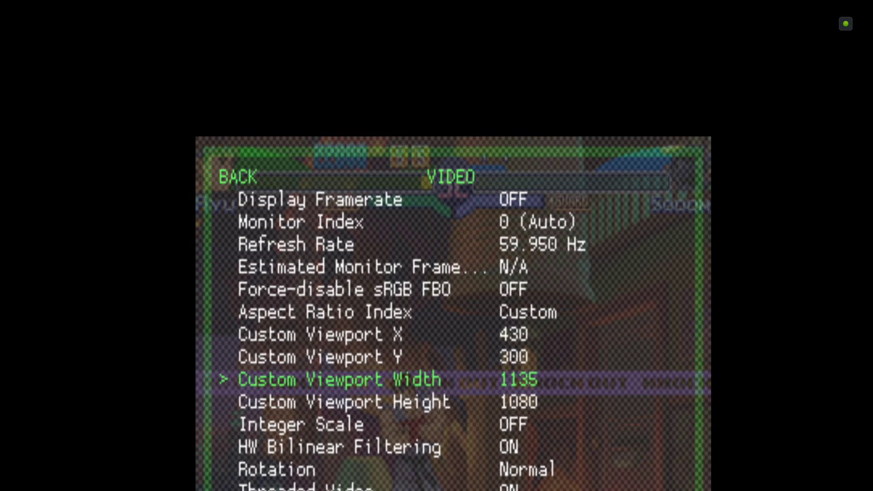
{"action": "scroll", "scroll_direction": "left", "scroll_amount": 3}
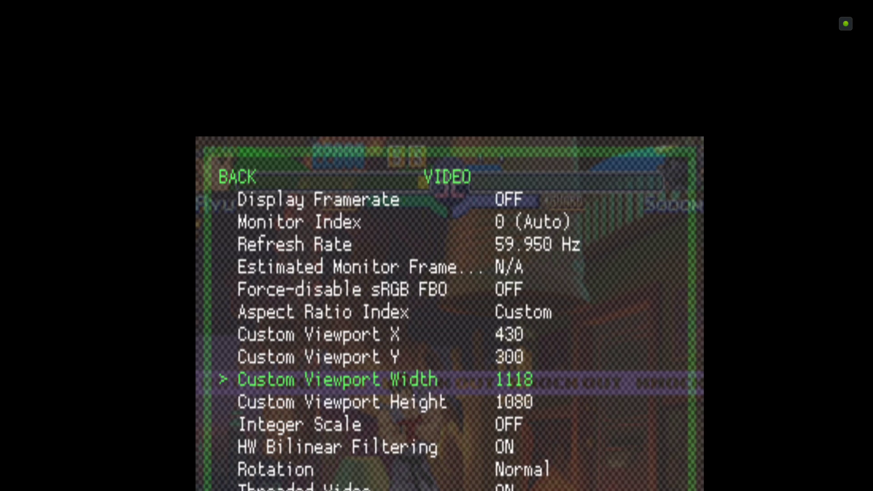
{"action": "key", "text": "left"}
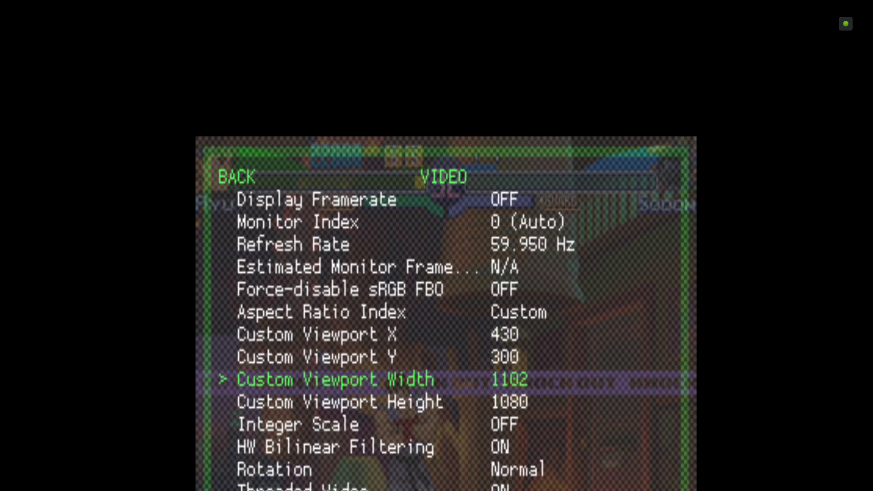
{"action": "key", "text": "left"}
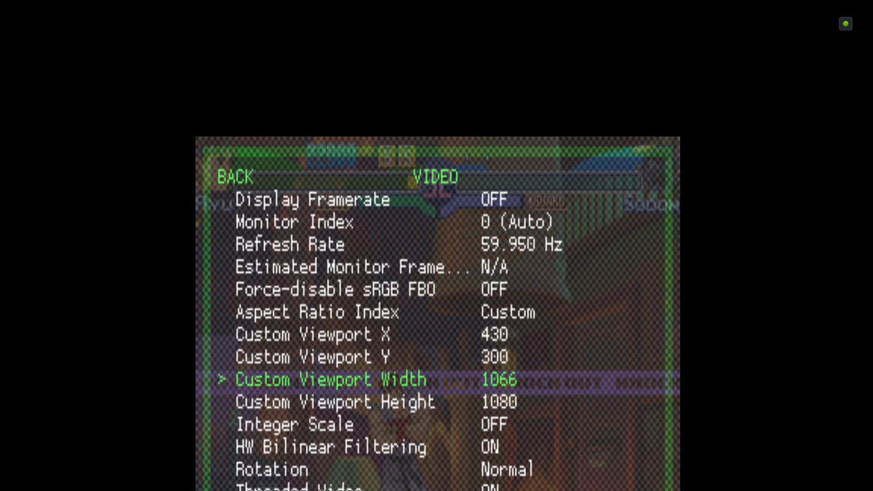
{"action": "key", "text": "Down"}
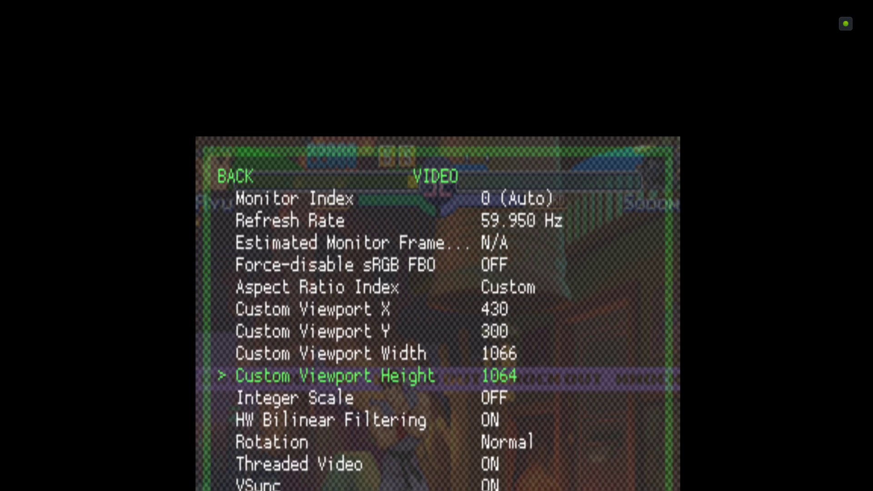
Lower Custom Viewport Height to 627 and return to the Settings category list.
{"action": "key", "text": "Left"}
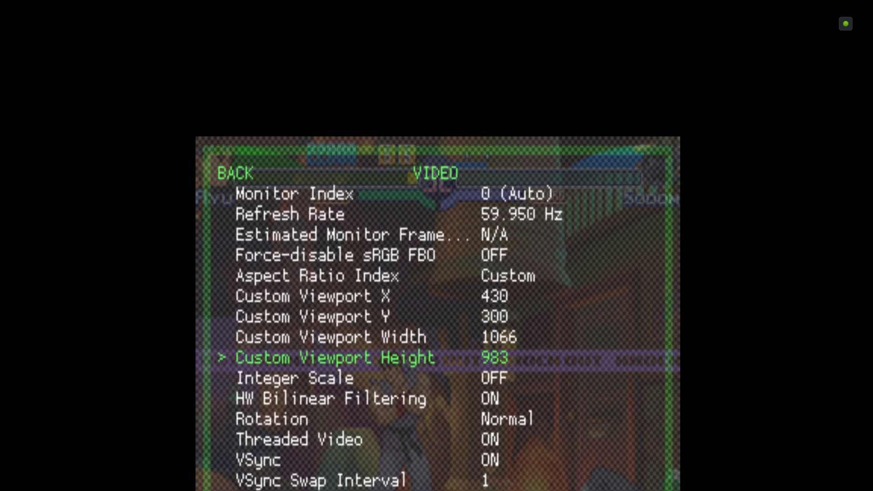
{"action": "key", "text": "left"}
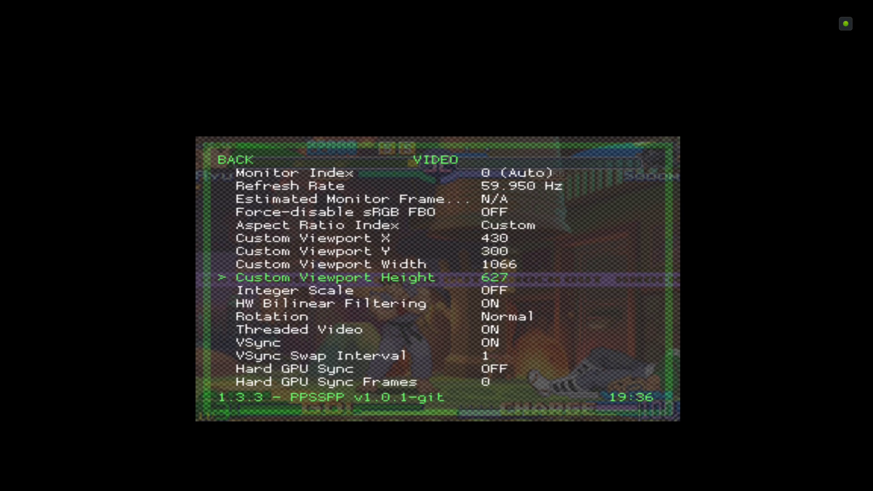
{"action": "scroll", "scroll_direction": "left", "scroll_amount": 3}
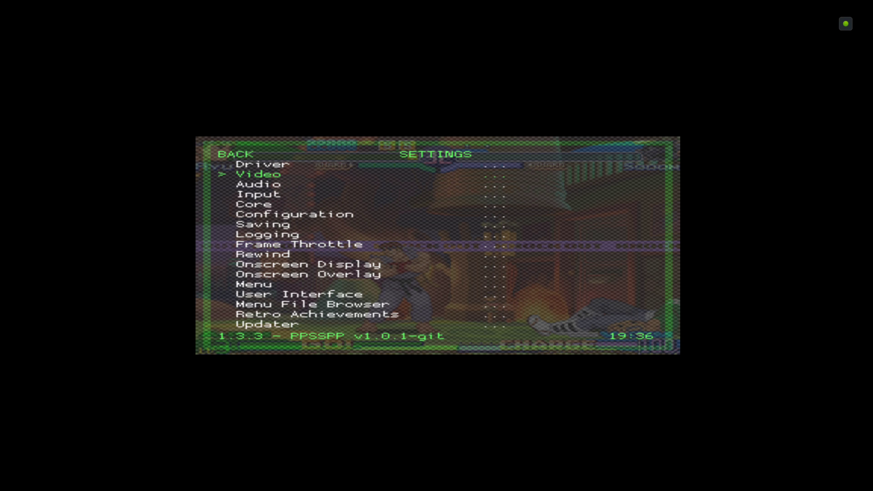
Back out of Settings to the Main Menu and go to the Quick Menu.
{"action": "key", "text": "Down"}
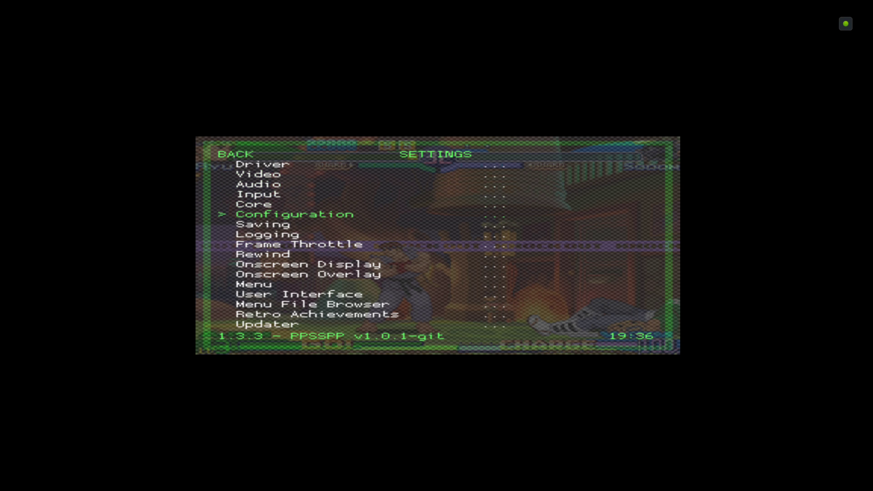
{"action": "scroll", "scroll_direction": "down", "scroll_amount": 3}
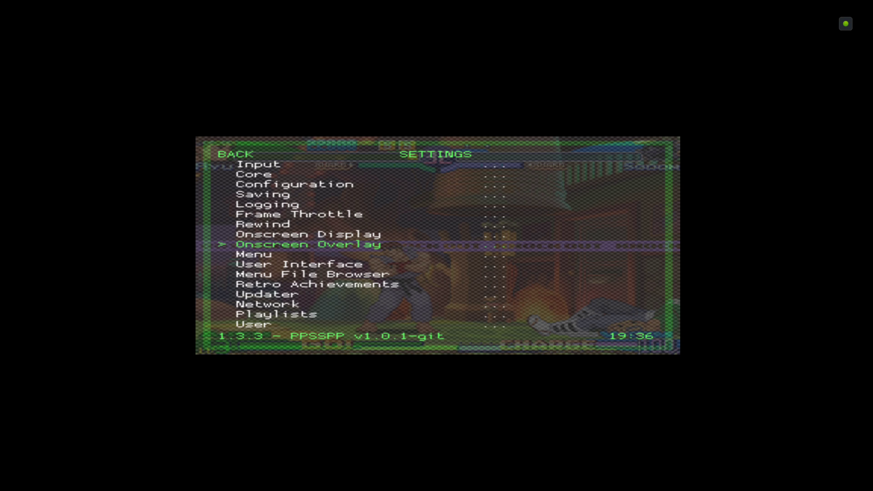
{"action": "left_click", "coordinate": [308, 244]}
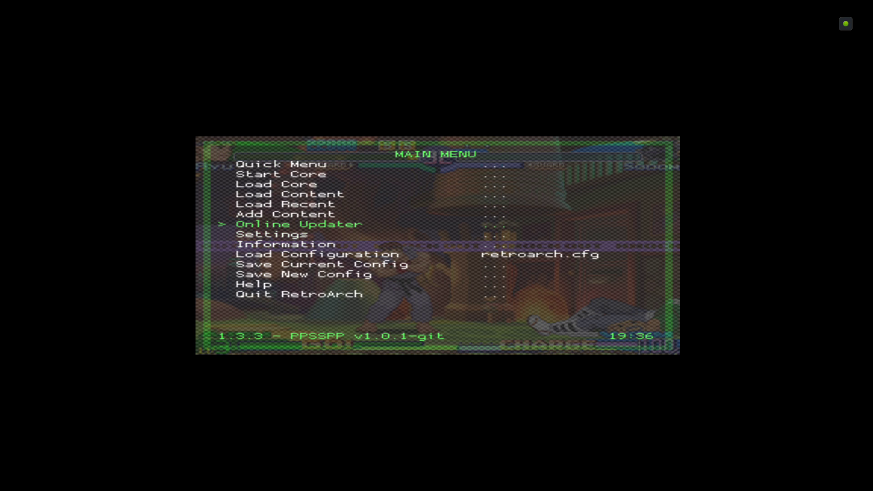
{"action": "key", "text": "up"}
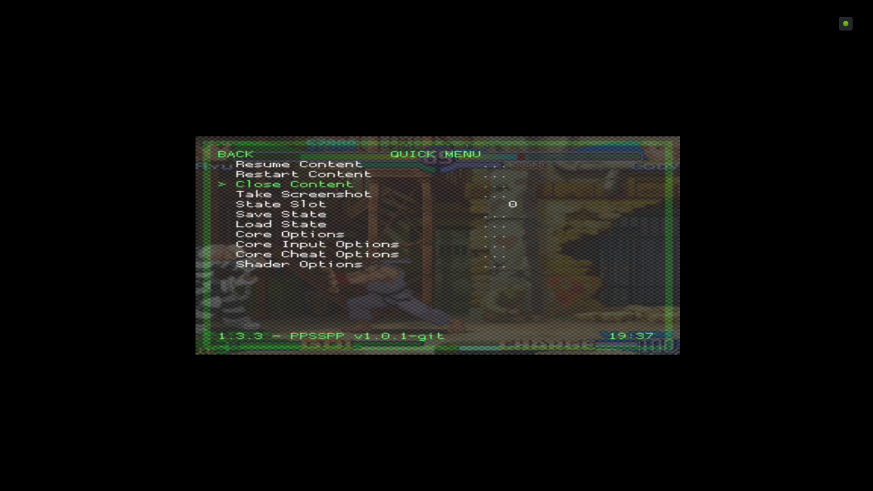
Raise the Onscreen Overlay scale from 1.00 to 1.23, then back out to the quick menu.
{"action": "key", "text": "Down"}
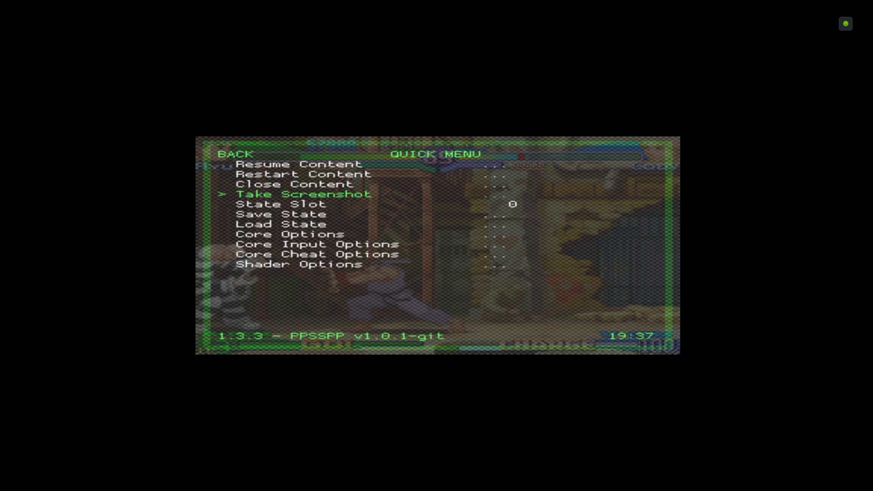
{"action": "left_click", "coordinate": [238, 154]}
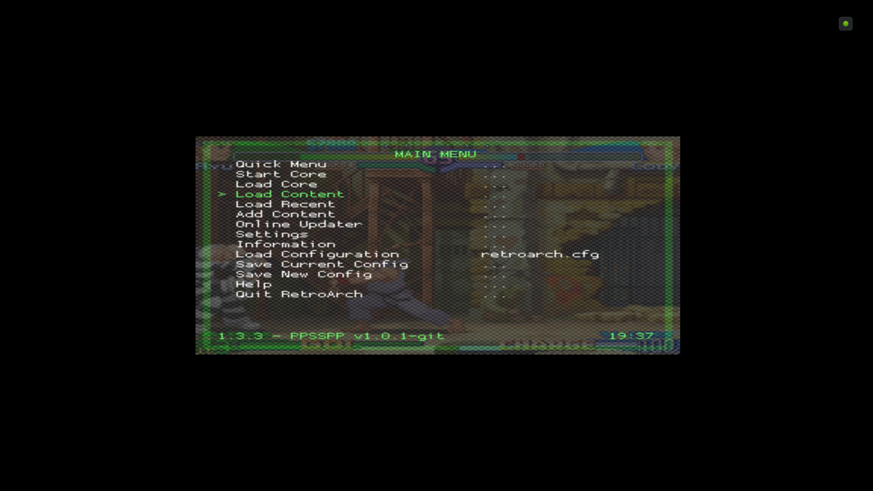
{"action": "left_click", "coordinate": [271, 233]}
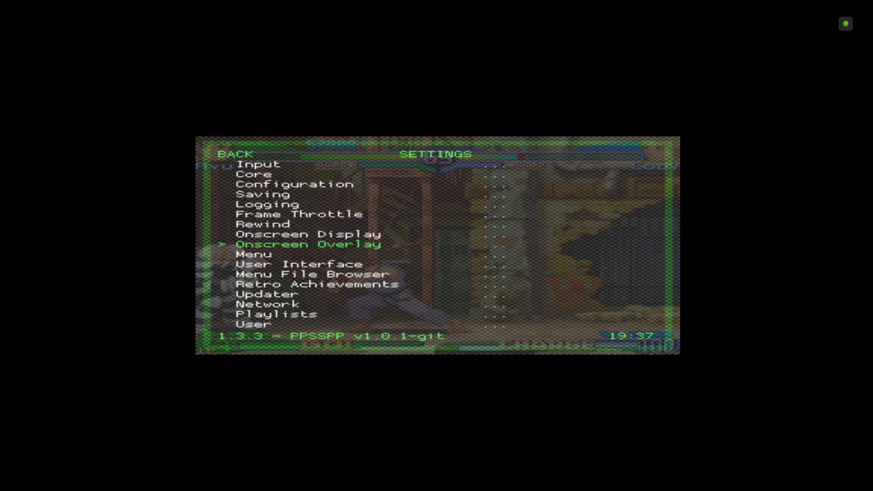
{"action": "left_click", "coordinate": [307, 244]}
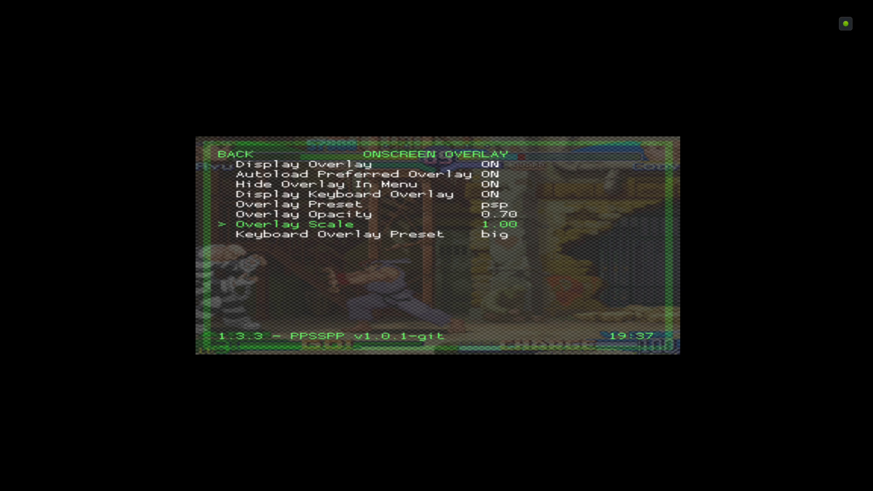
{"action": "key", "text": "right"}
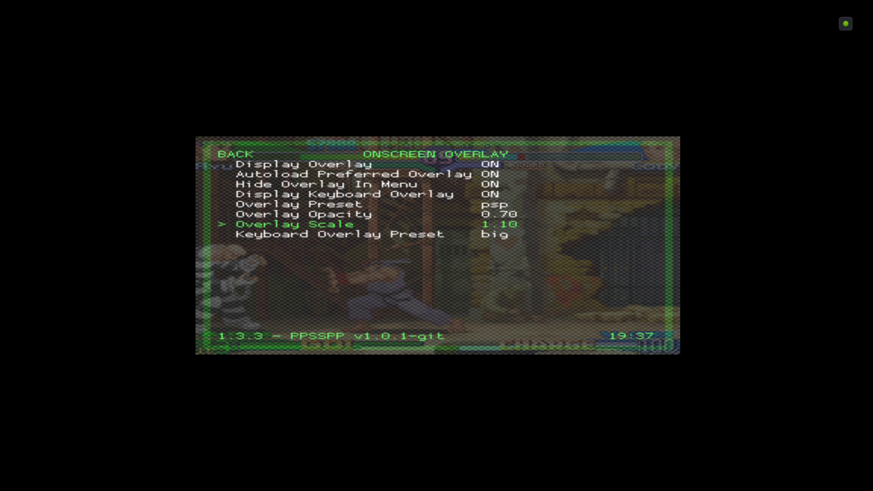
{"action": "key", "text": "right"}
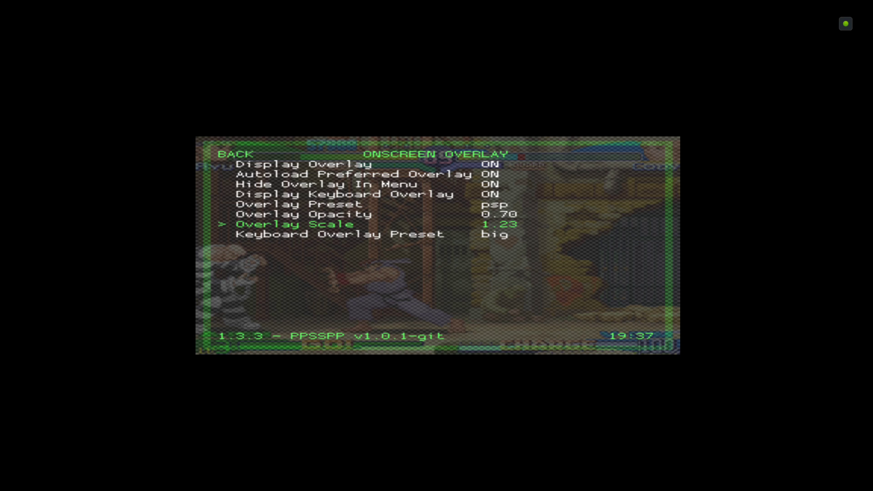
{"action": "left_click", "coordinate": [236, 154]}
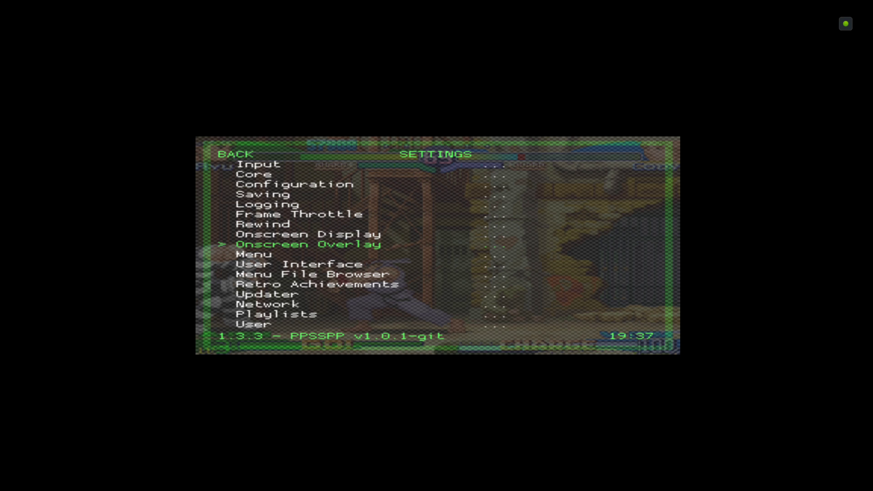
{"action": "left_click", "coordinate": [238, 154]}
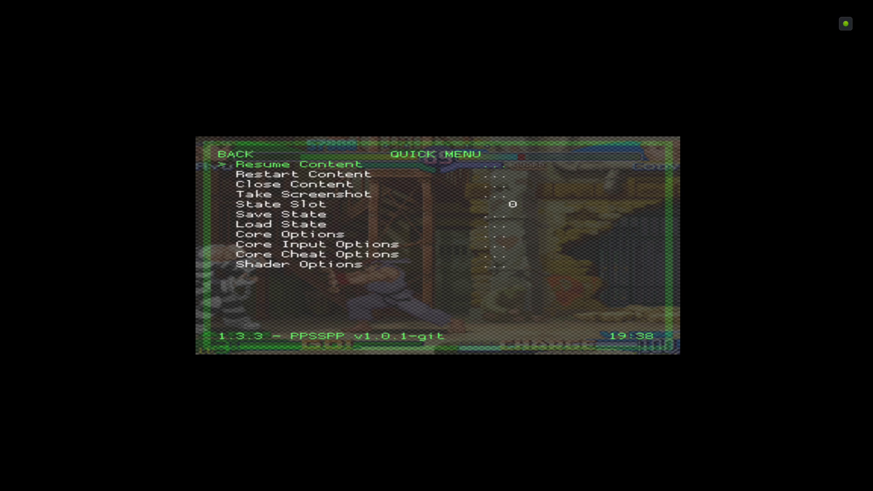
Resume the fight to check the enlarged overlay, then return to the quick menu.
{"action": "left_click", "coordinate": [299, 164]}
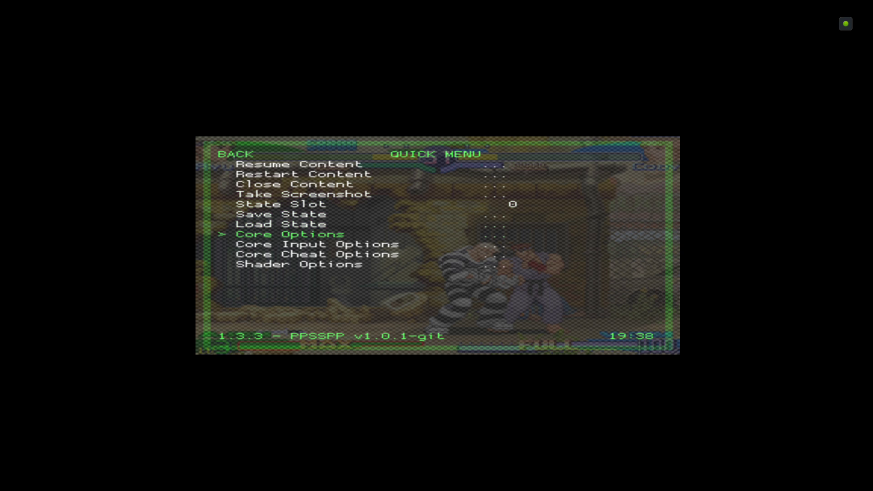
{"action": "key", "text": "down"}
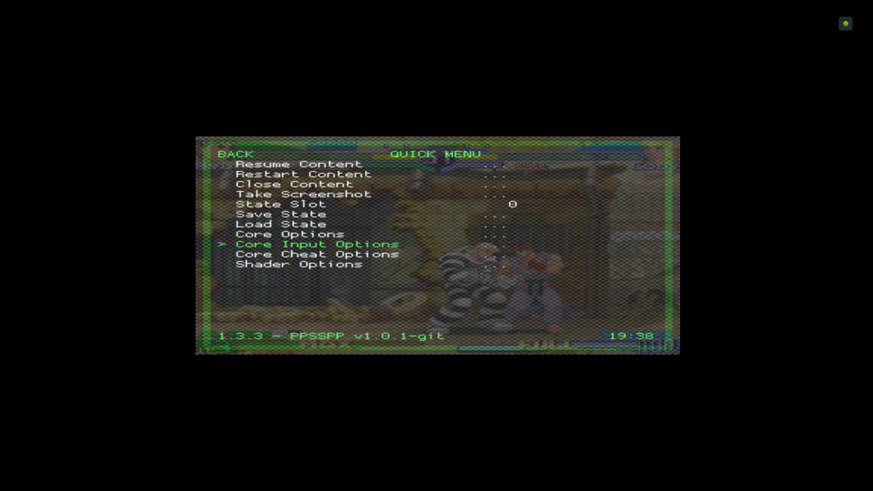
Lower the Onscreen Overlay scale to 0.92 from the settings categories.
{"action": "left_click", "coordinate": [235, 154]}
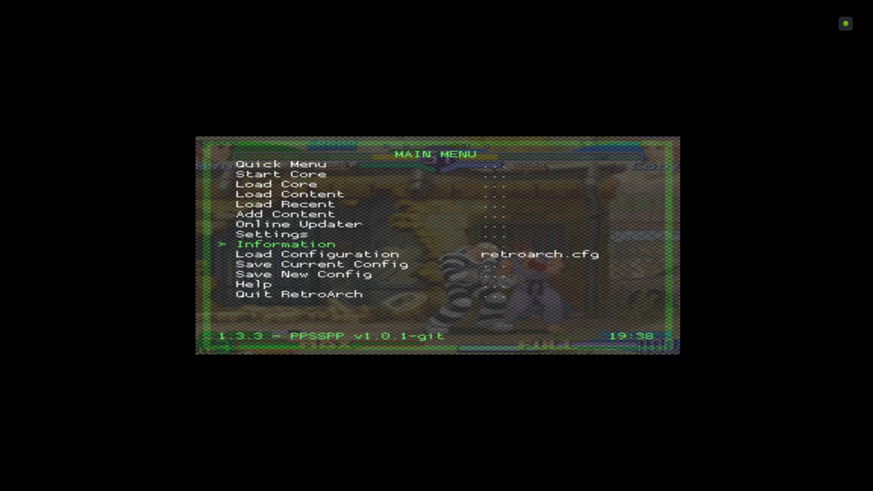
{"action": "left_click", "coordinate": [264, 234]}
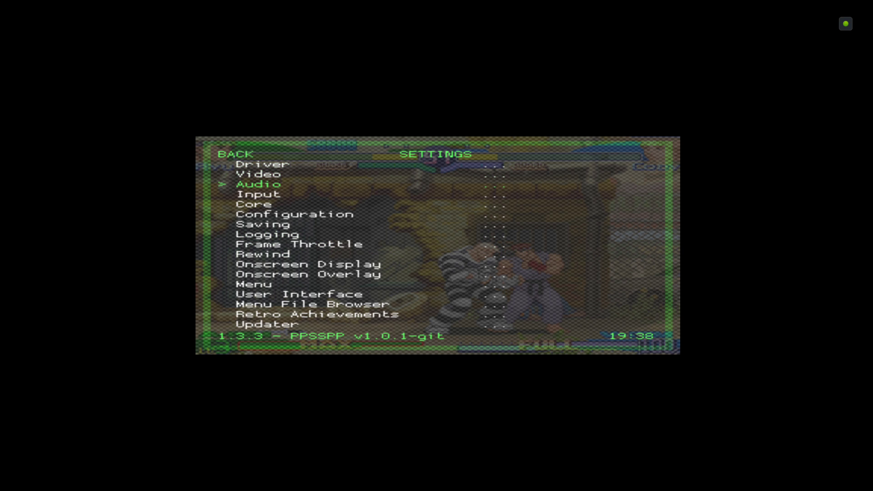
{"action": "scroll", "scroll_direction": "down", "scroll_amount": 3}
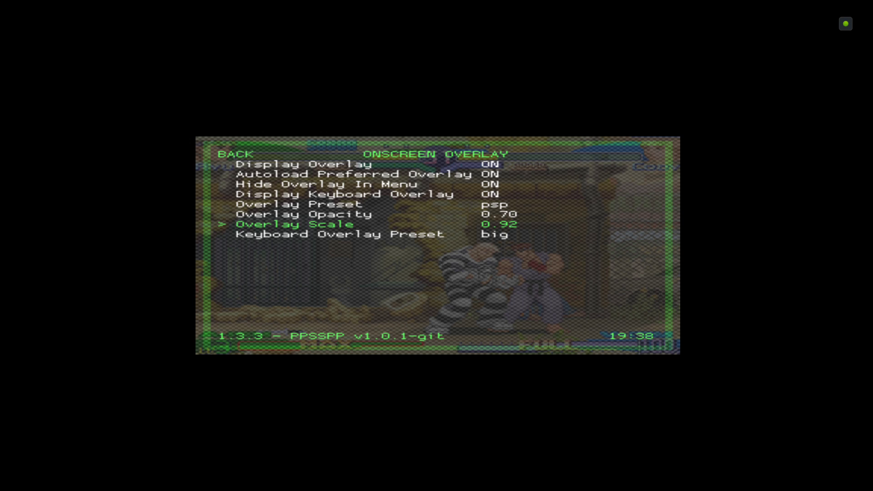
{"action": "key", "text": "Left"}
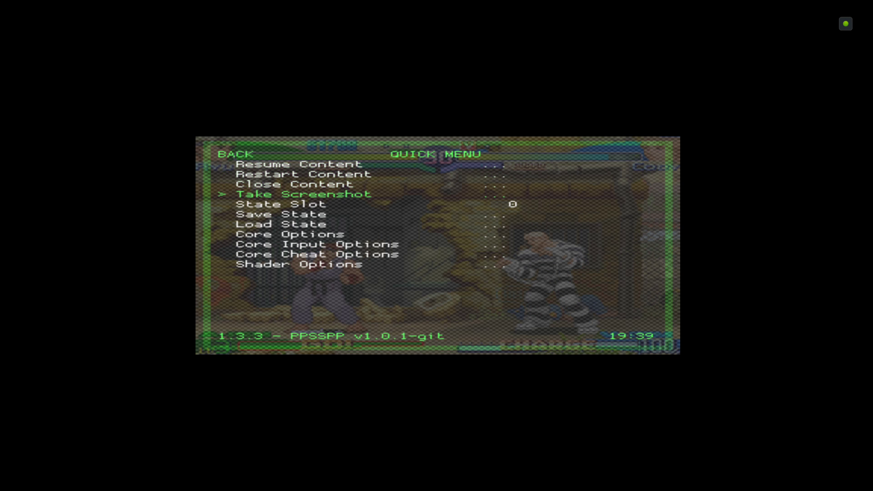
Raise the Onscreen Overlay scale from 0.93 to 1.00, then head toward Quit RetroArch.
{"action": "left_click", "coordinate": [233, 154]}
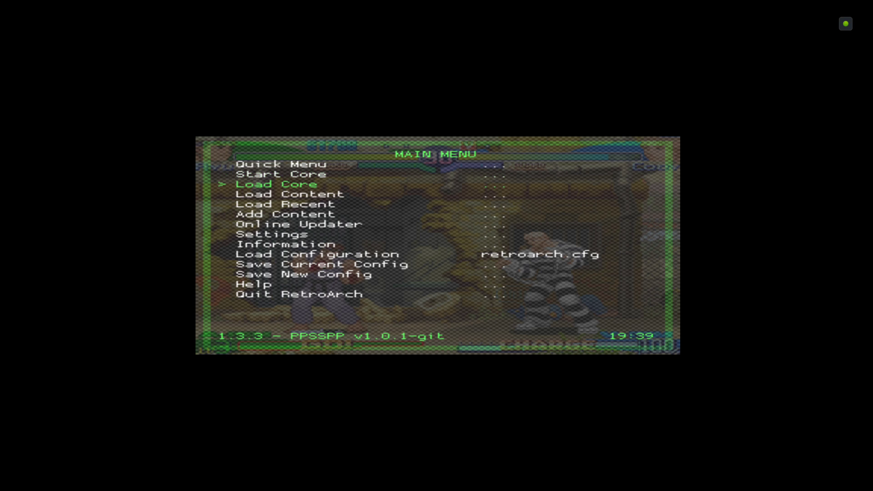
{"action": "left_click", "coordinate": [273, 234]}
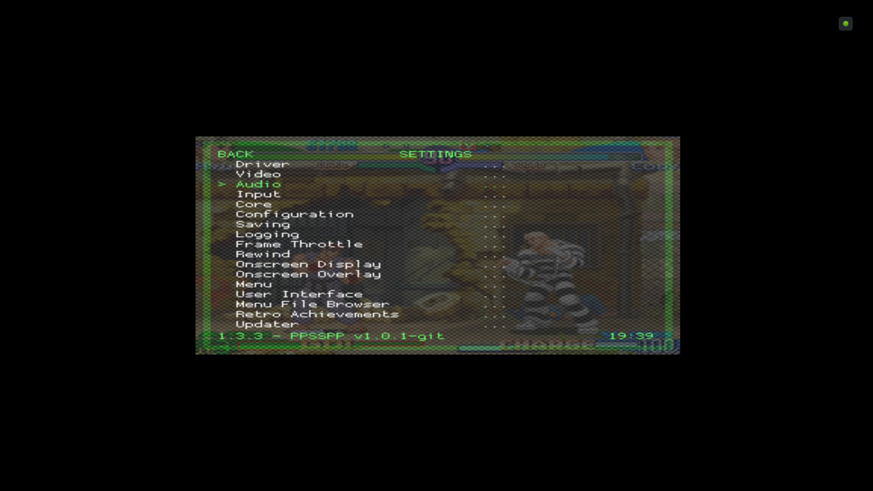
{"action": "scroll", "scroll_direction": "down", "scroll_amount": 3}
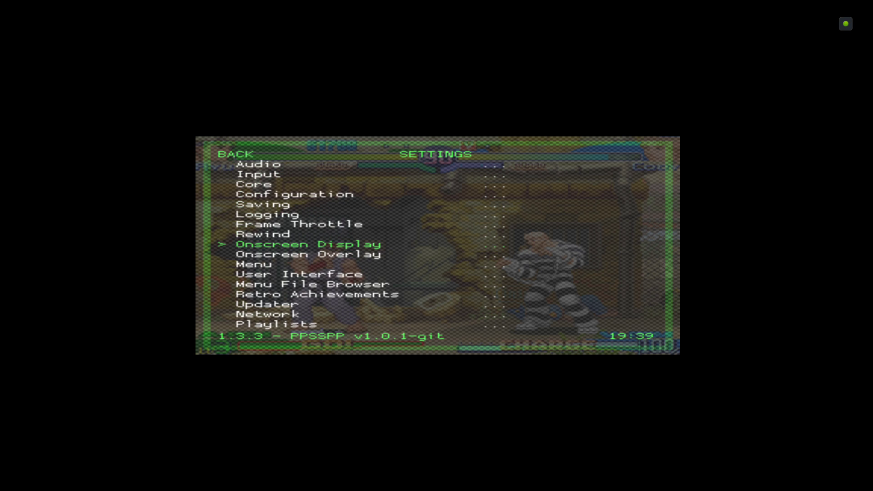
{"action": "key", "text": "Down"}
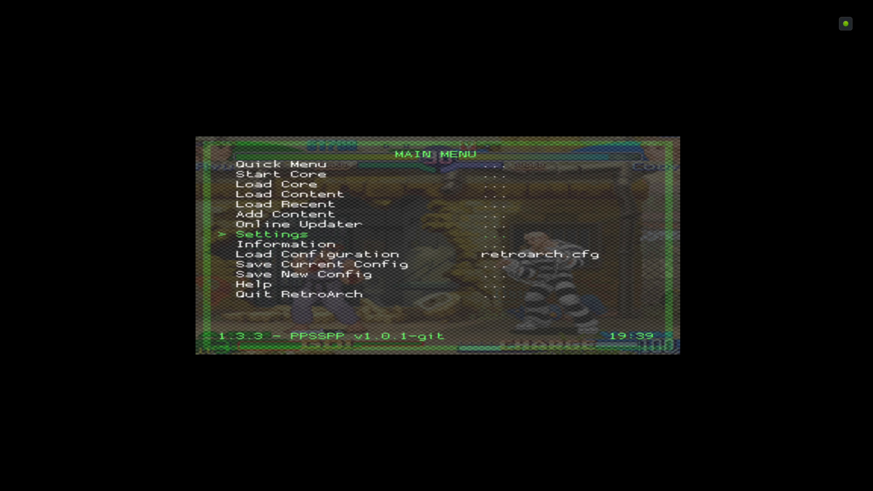
{"action": "left_click", "coordinate": [271, 234]}
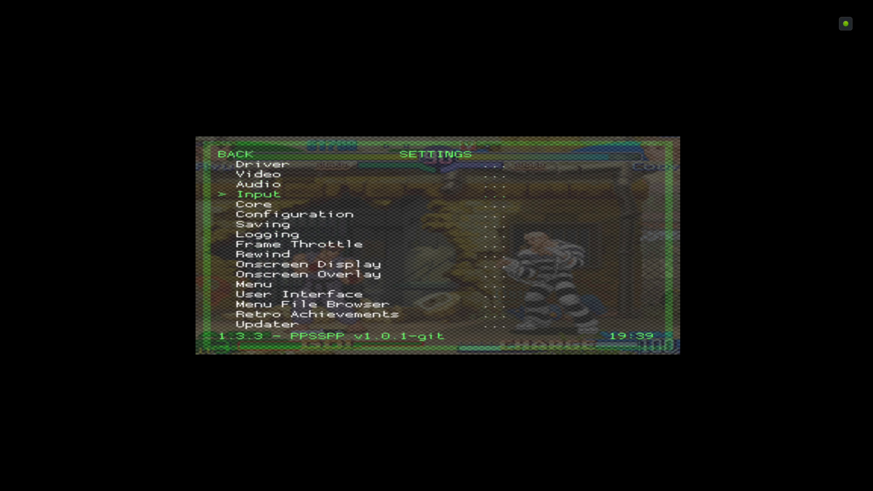
{"action": "left_click", "coordinate": [308, 274]}
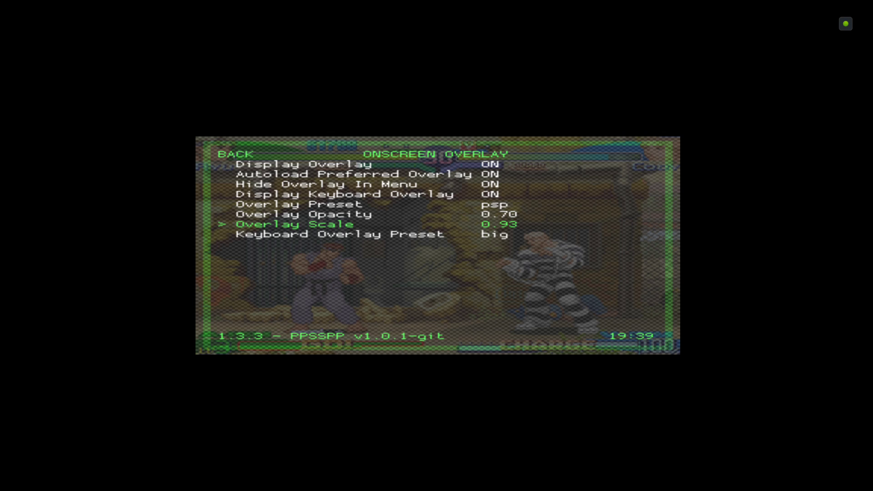
{"action": "key", "text": "right"}
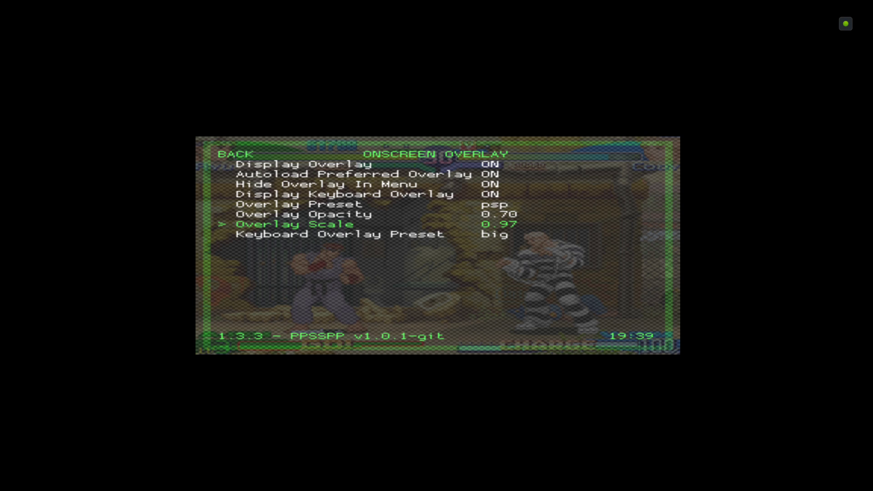
{"action": "key", "text": "right"}
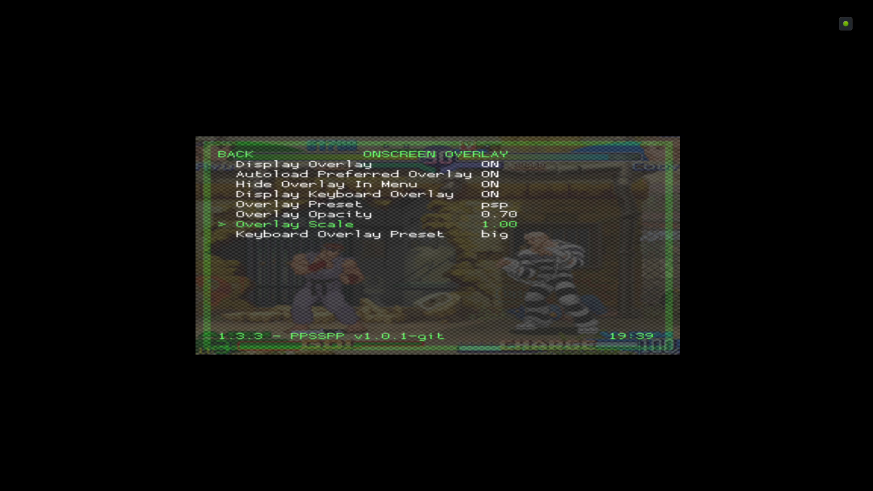
{"action": "left_click", "coordinate": [235, 154]}
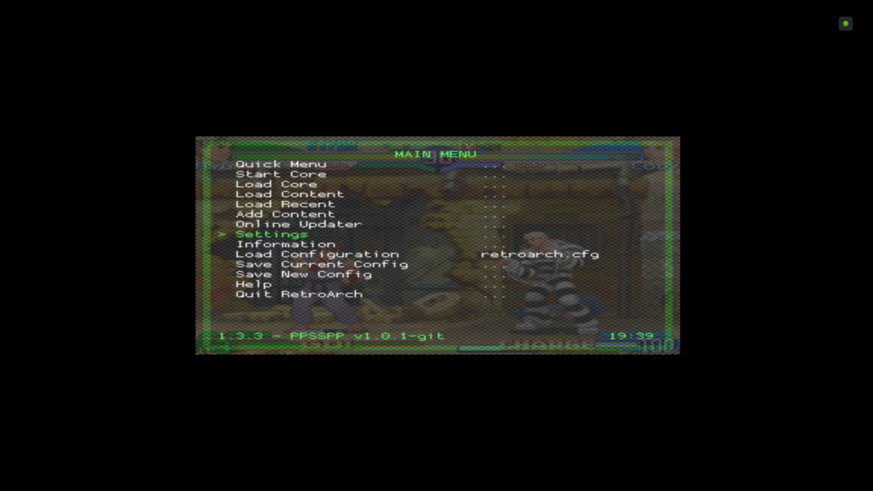
{"action": "key", "text": "Up"}
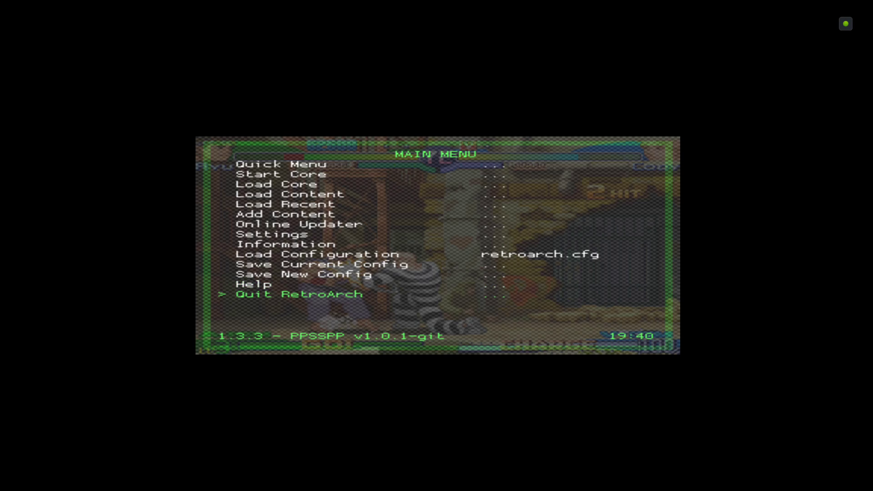
Quit RetroArch and launch ES File Explorer from the Android TV launcher's Apps row.
{"action": "left_click", "coordinate": [297, 294]}
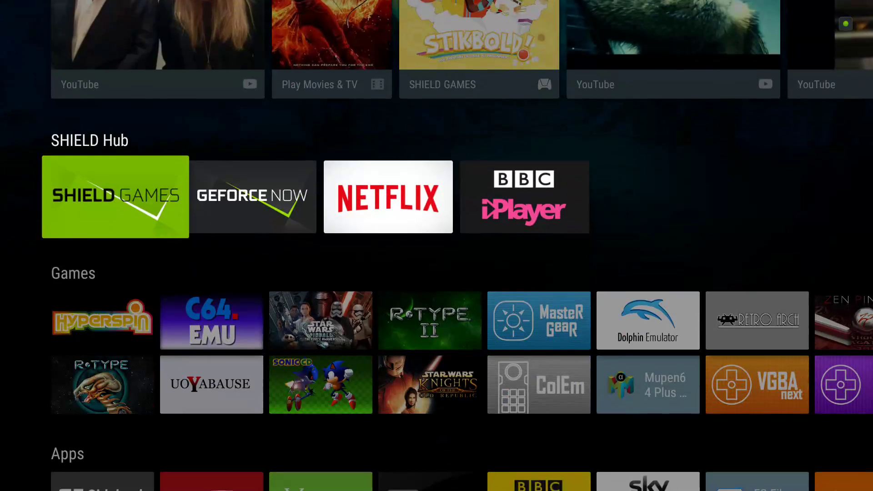
{"action": "scroll", "scroll_direction": "up", "scroll_amount": 3}
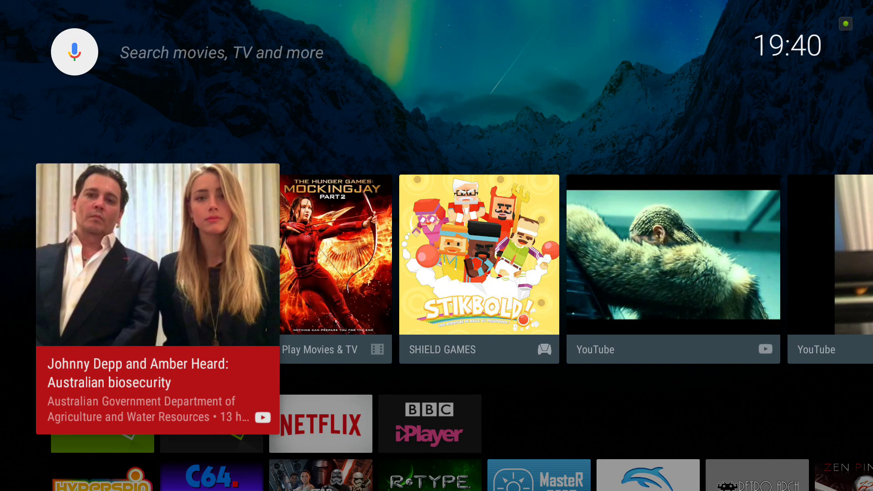
{"action": "scroll", "scroll_direction": "down", "scroll_amount": 3}
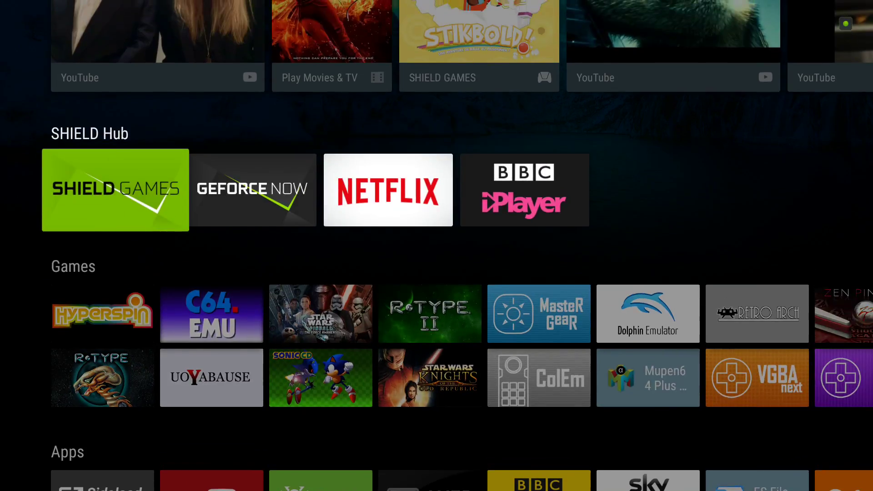
{"action": "scroll", "scroll_direction": "down", "scroll_amount": 3}
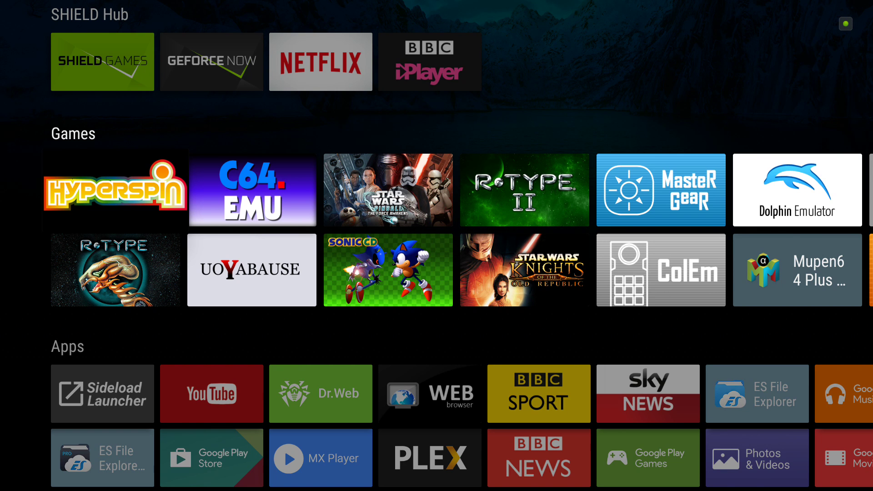
{"action": "scroll", "scroll_direction": "down", "scroll_amount": 3}
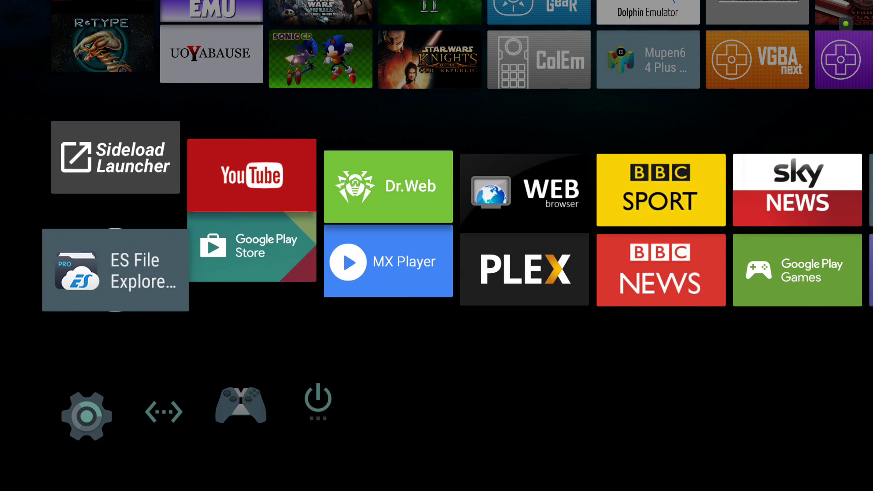
{"action": "left_click", "coordinate": [115, 270]}
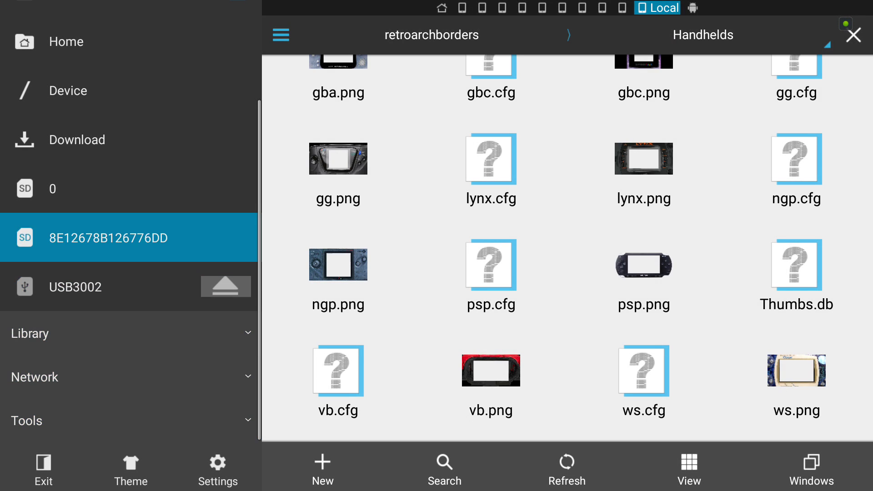
Go from the SD card root into Hyperspin's Settings_Android folder and scroll its ini files.
{"action": "left_click", "coordinate": [811, 468]}
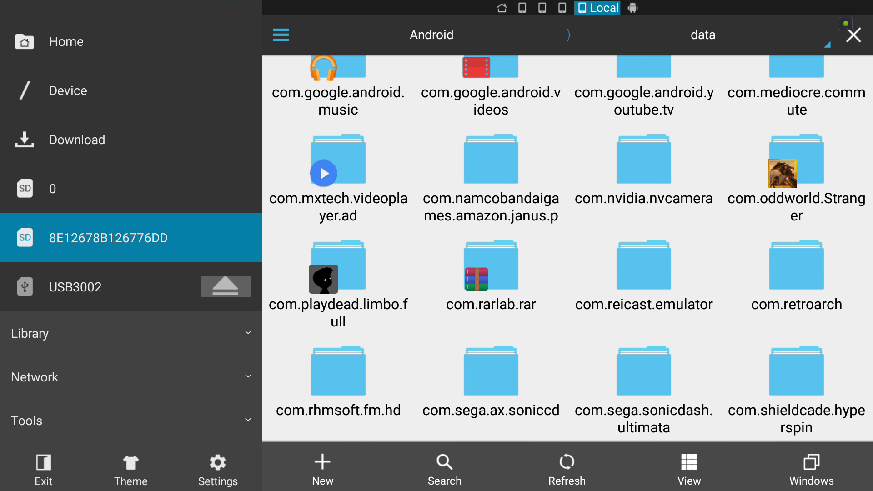
{"action": "left_click", "coordinate": [130, 237]}
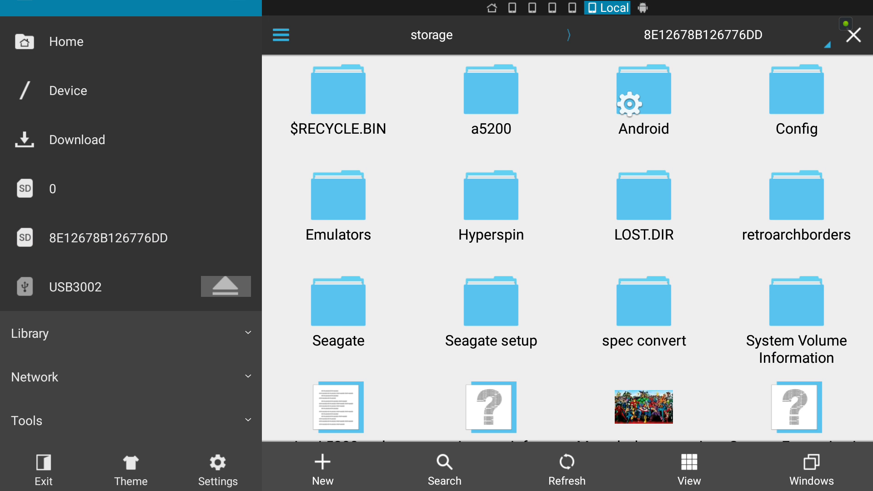
{"action": "left_click", "coordinate": [491, 195]}
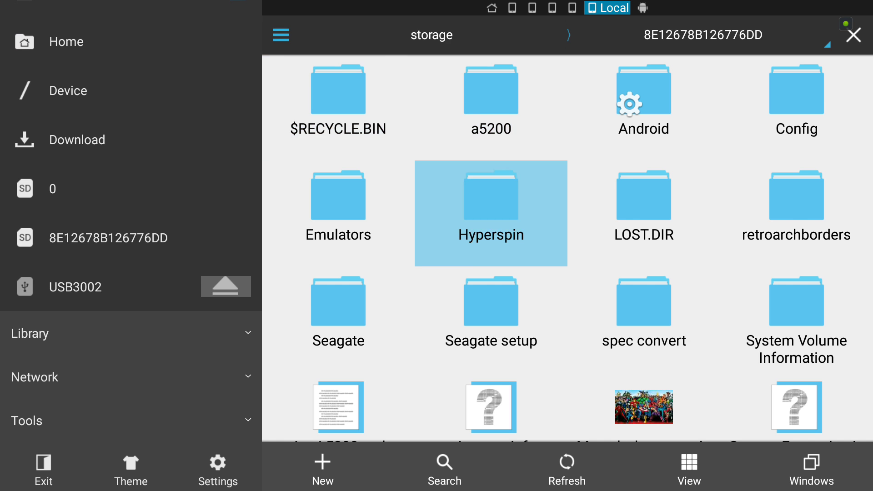
{"action": "double_click", "coordinate": [338, 195]}
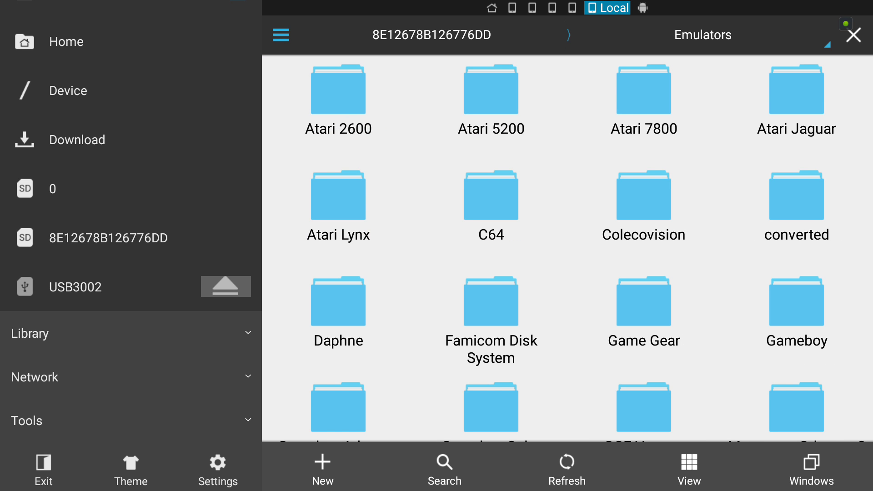
{"action": "left_click", "coordinate": [566, 35]}
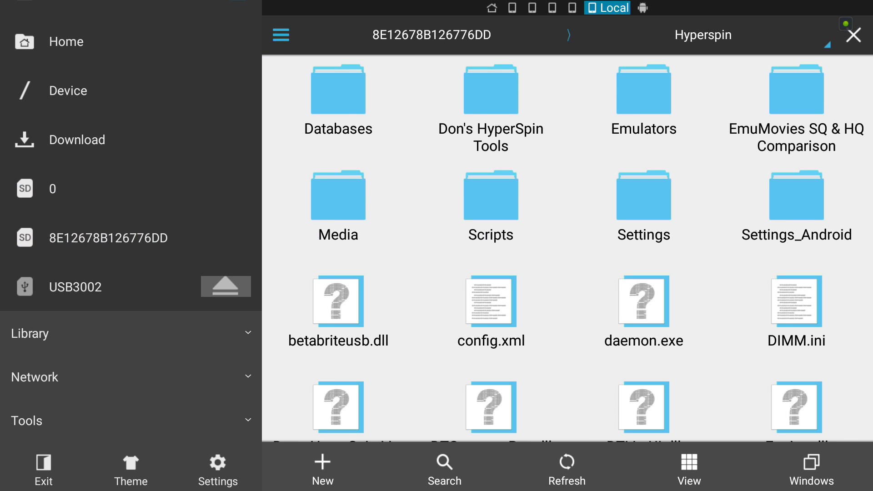
{"action": "double_click", "coordinate": [796, 194]}
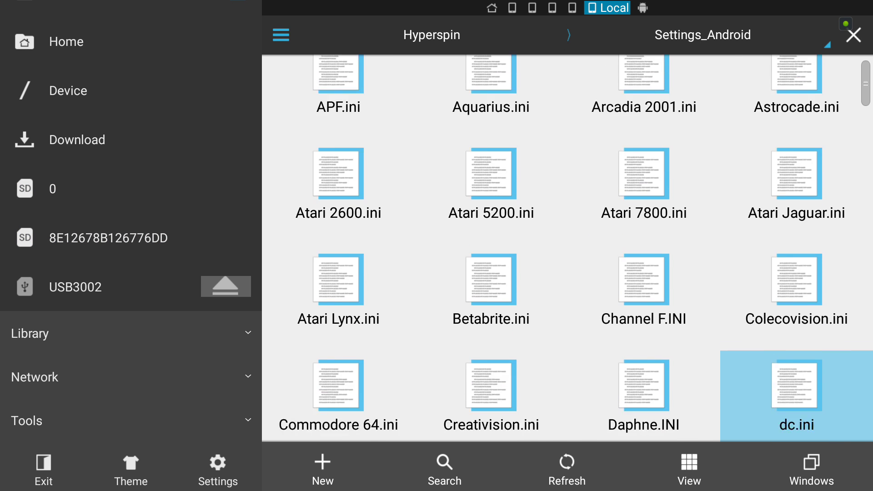
{"action": "scroll", "scroll_direction": "down", "scroll_amount": 3}
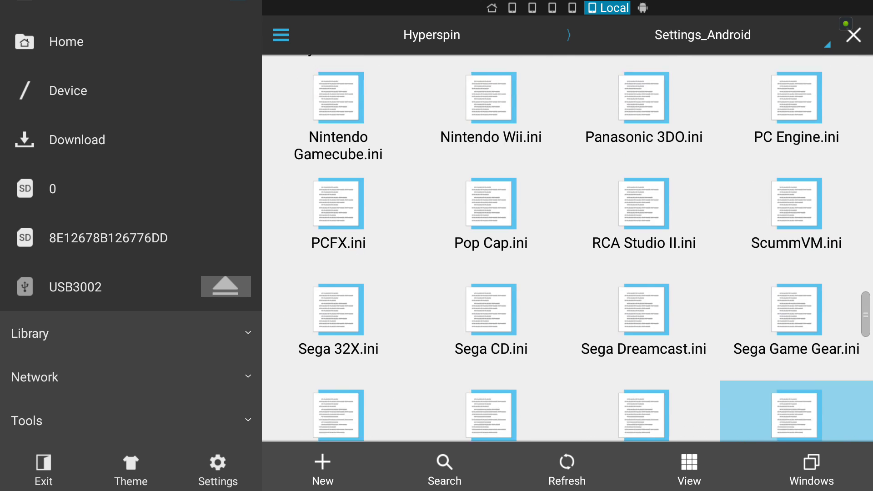
{"action": "scroll", "scroll_direction": "down", "scroll_amount": 3}
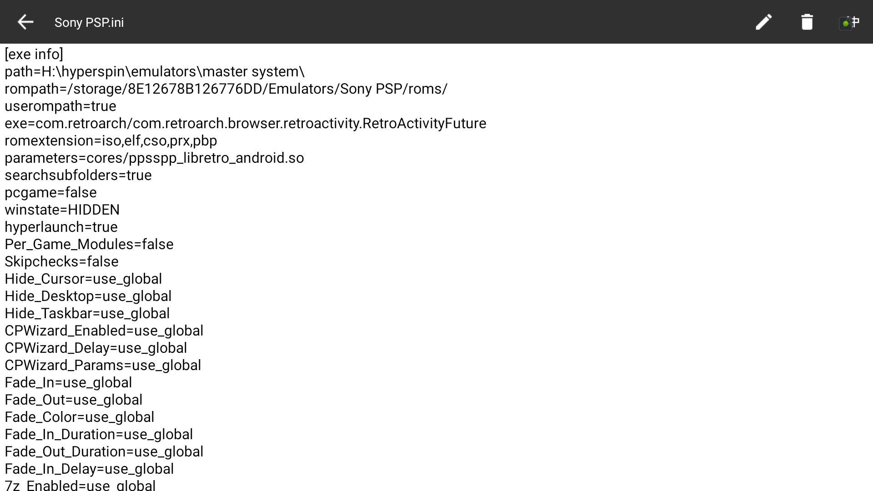
Close Sony PSP.ini, go up to the SD card root, and launch Street Fighter Alpha 3 Max.
{"action": "left_click", "coordinate": [25, 23]}
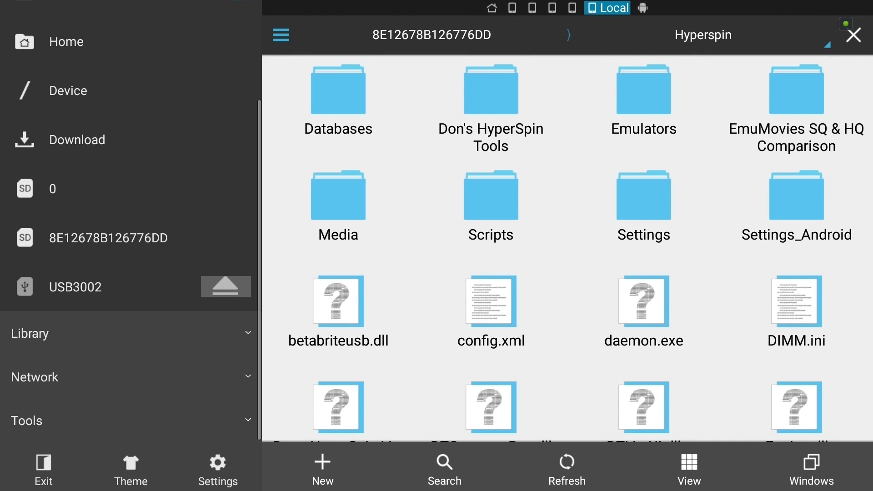
{"action": "left_click", "coordinate": [432, 35]}
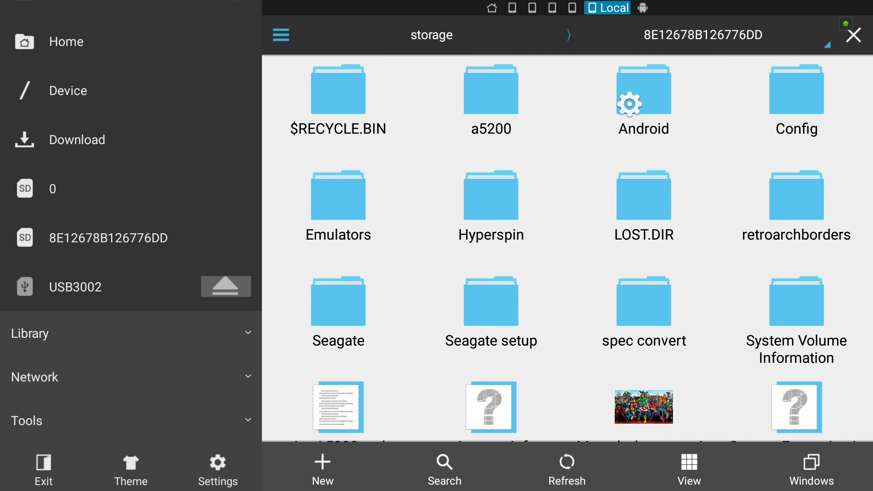
{"action": "double_click", "coordinate": [643, 90]}
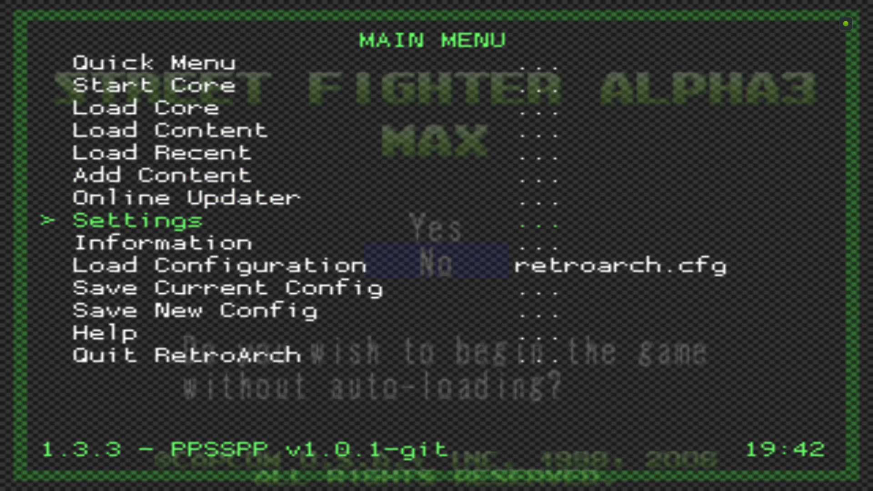
Check that the psp overlay preset is active in the Onscreen Overlay settings.
{"action": "left_click", "coordinate": [137, 220]}
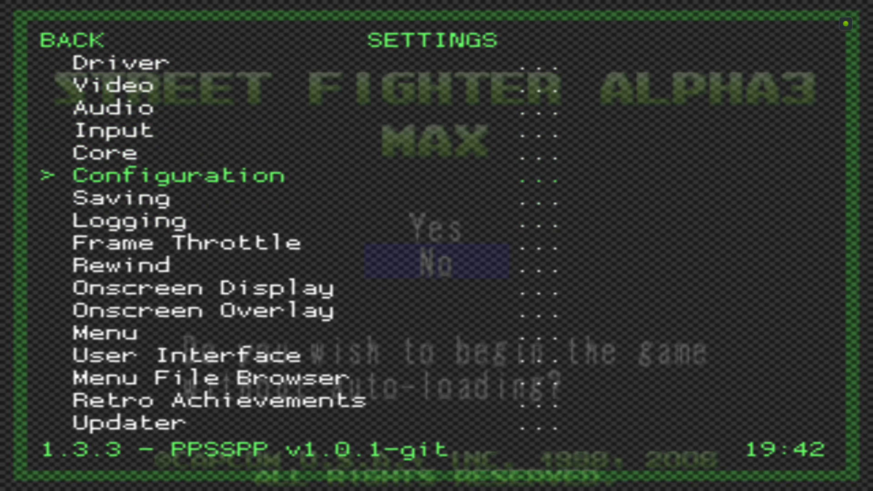
{"action": "left_click", "coordinate": [206, 310]}
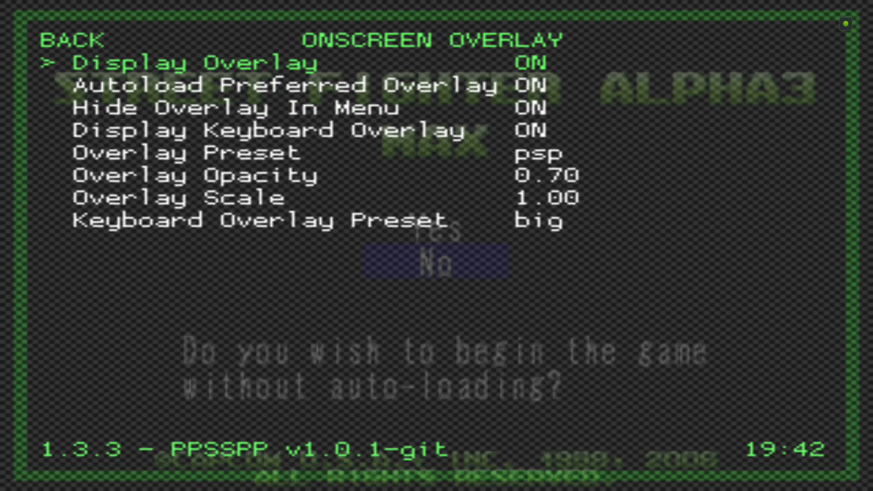
{"action": "key", "text": "down"}
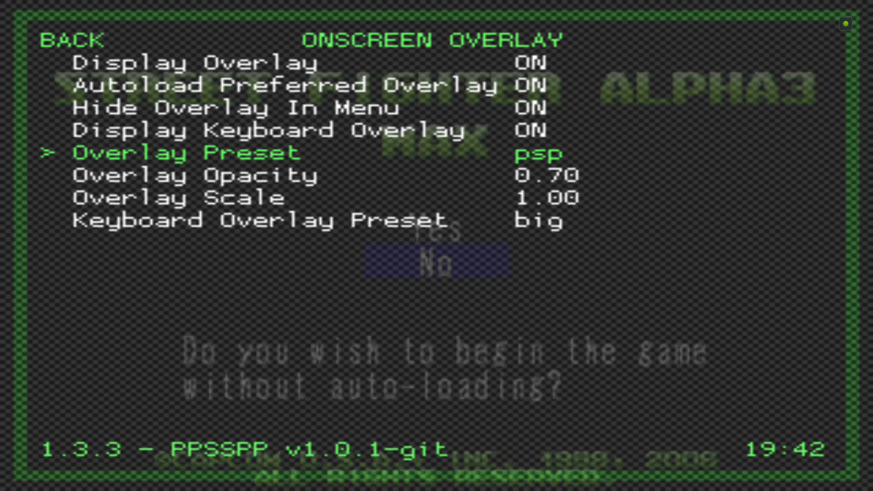
{"action": "left_click", "coordinate": [69, 39]}
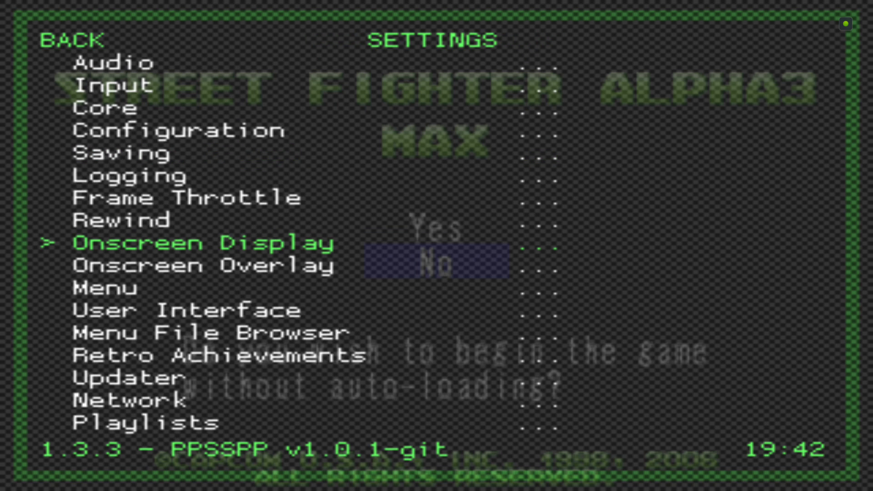
Set the video Aspect Ratio Index from Config to Core provided.
{"action": "scroll", "scroll_direction": "up", "scroll_amount": 3}
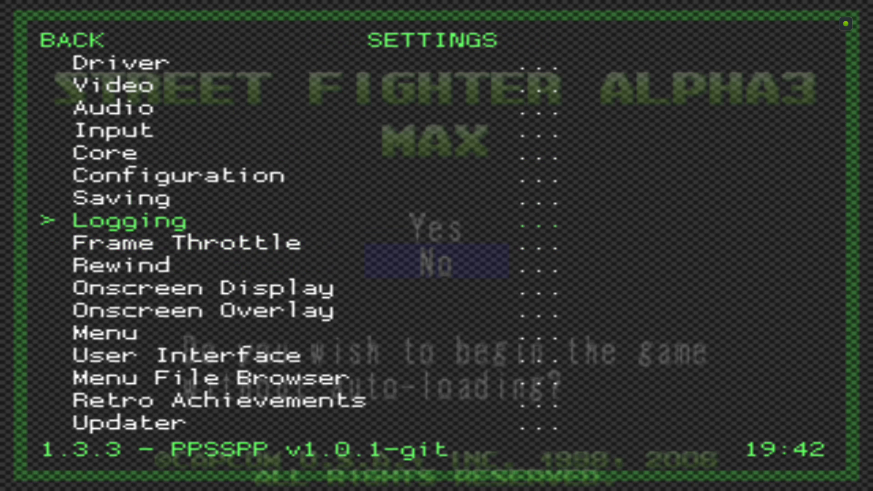
{"action": "left_click", "coordinate": [113, 84]}
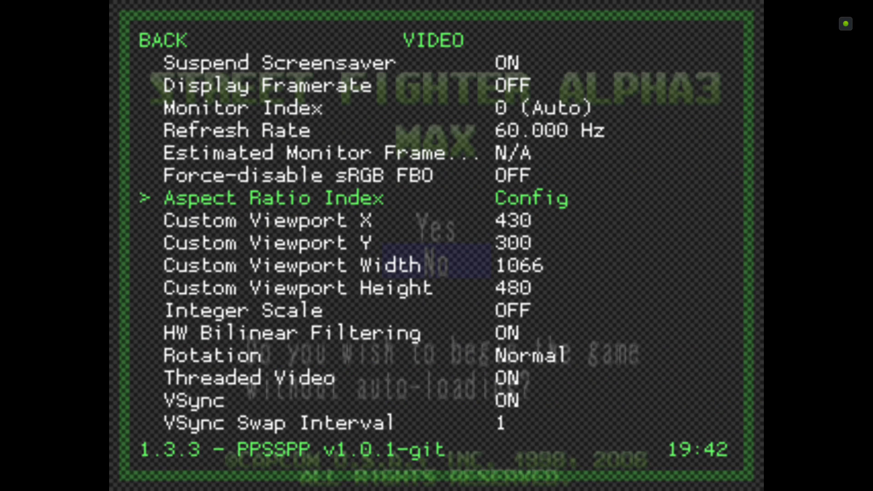
{"action": "left_click", "coordinate": [529, 198]}
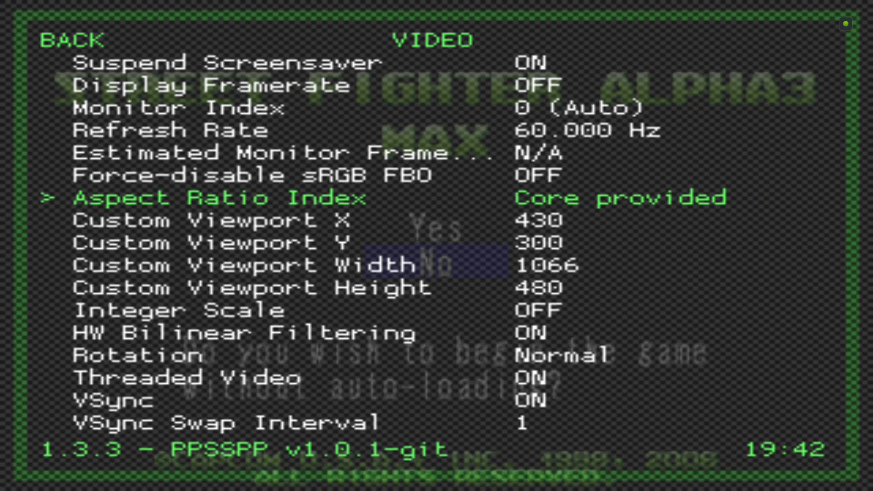